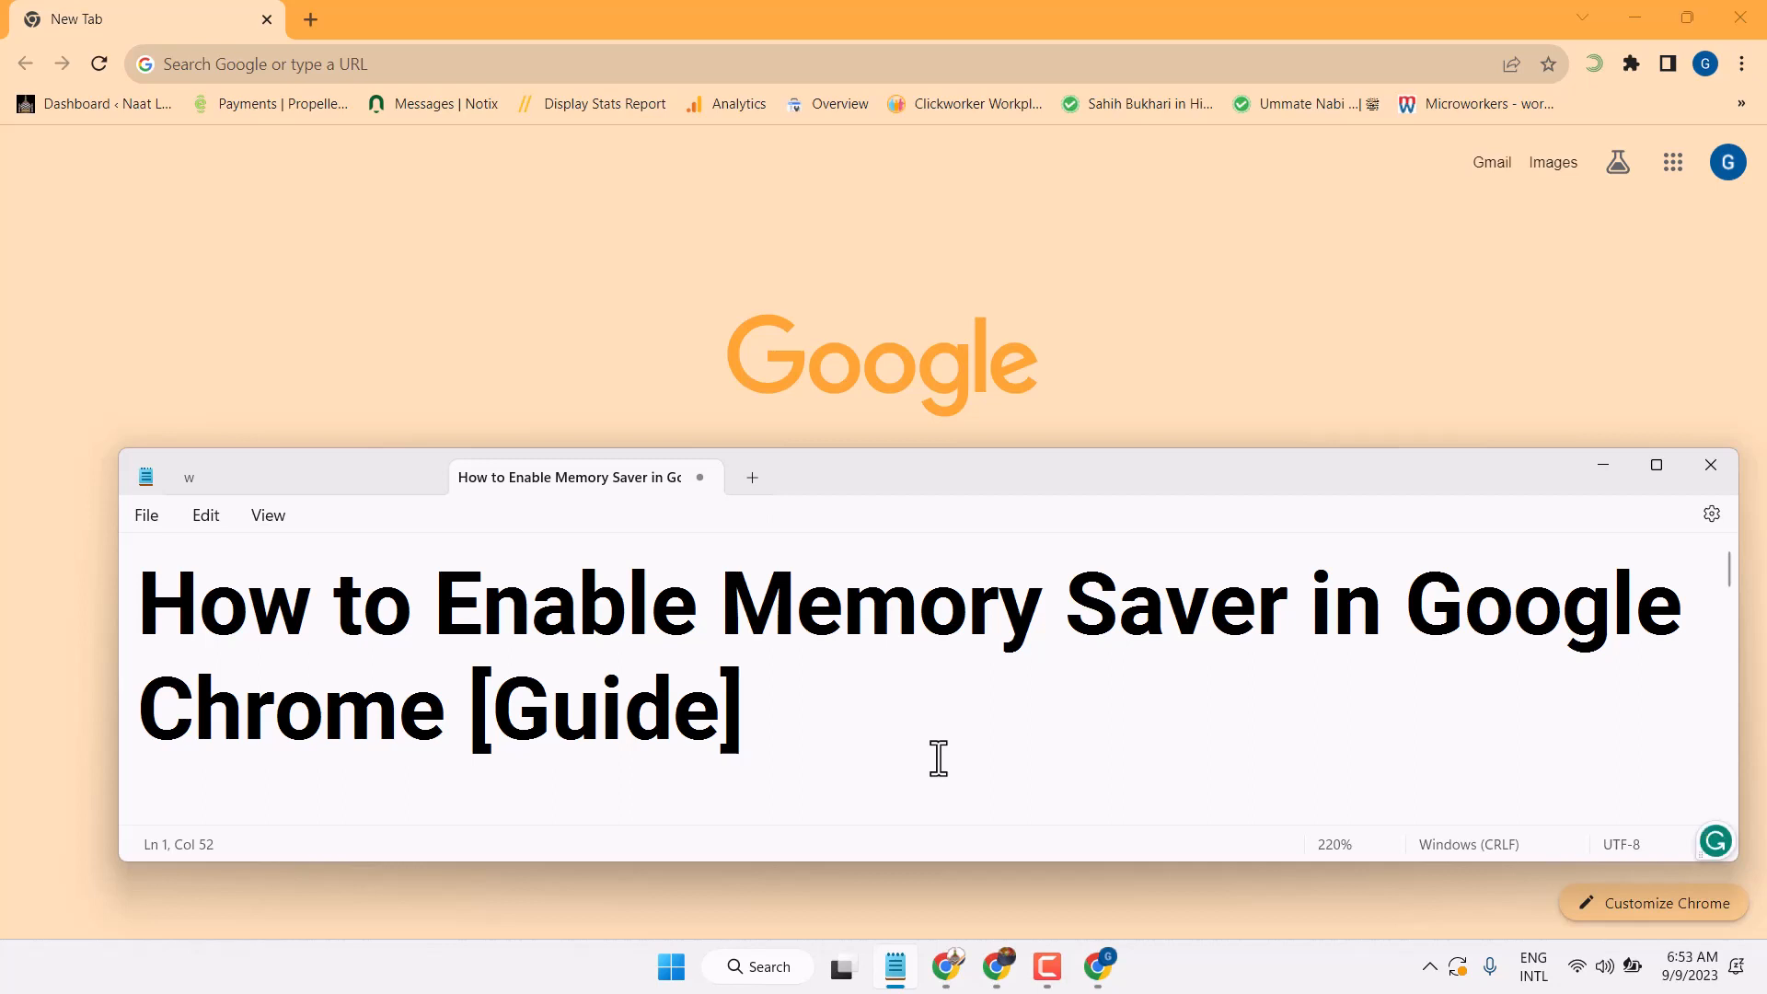
Reach Chrome's Settings page from the three-dot menu.
left_click(744, 707)
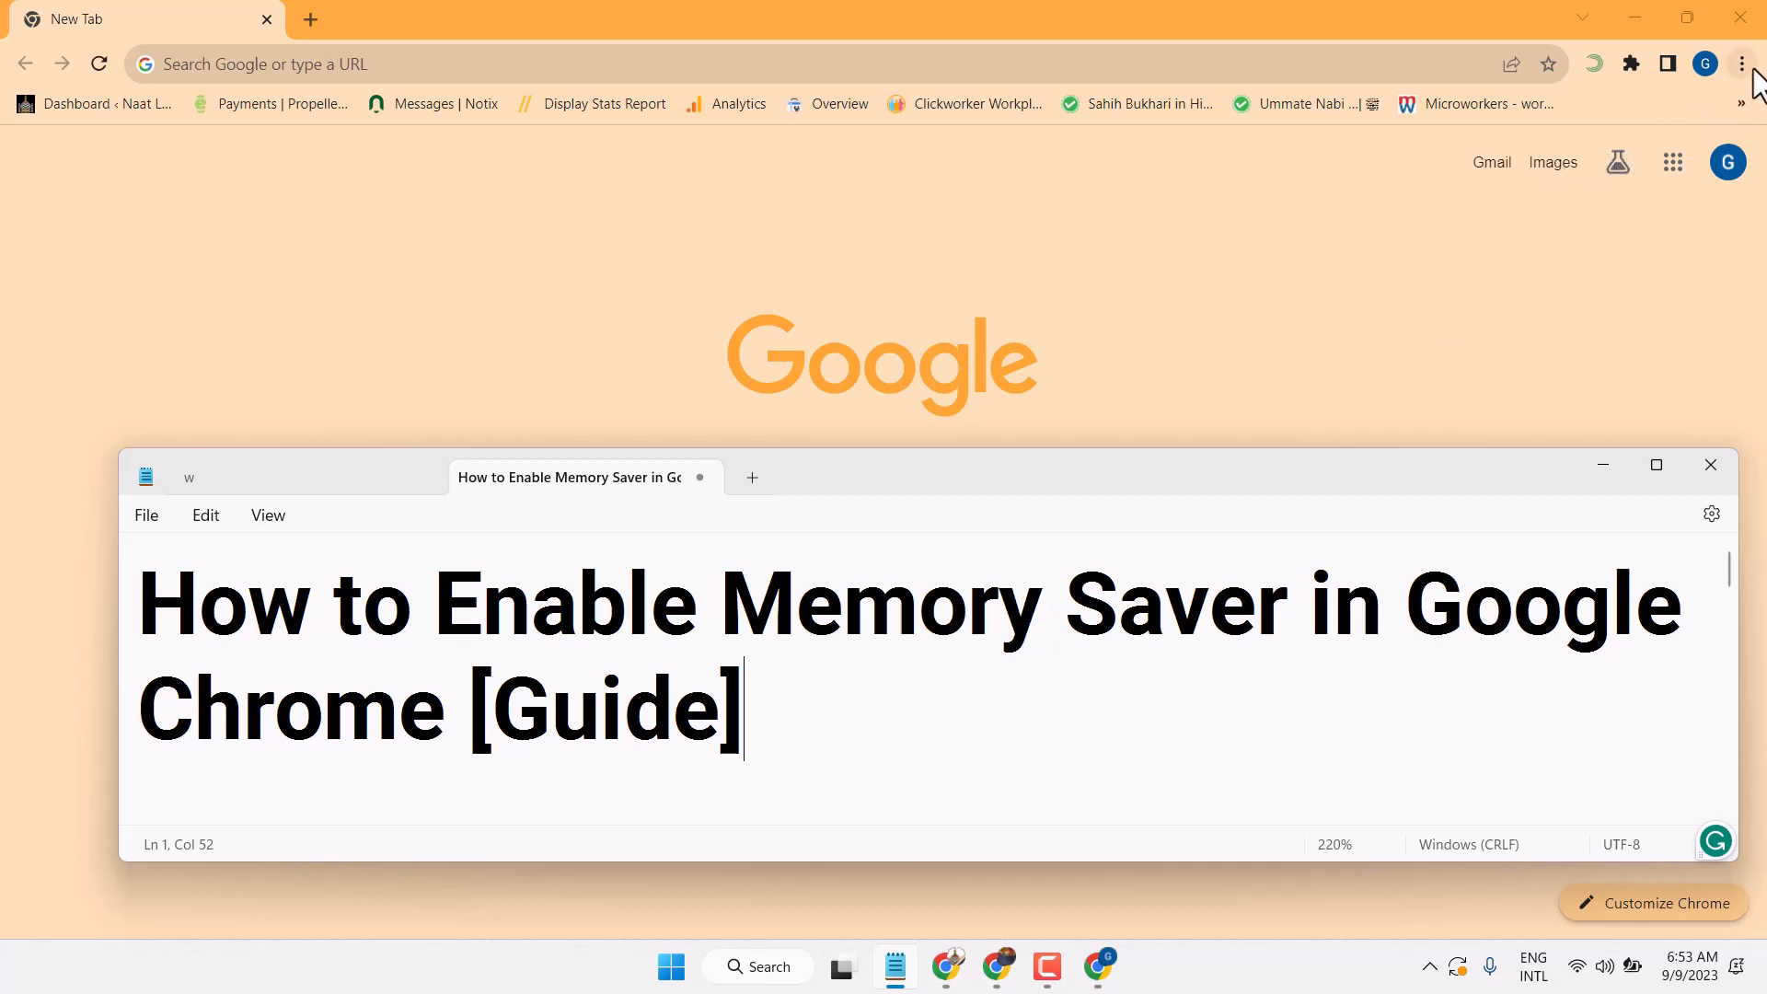
left_click(1741, 64)
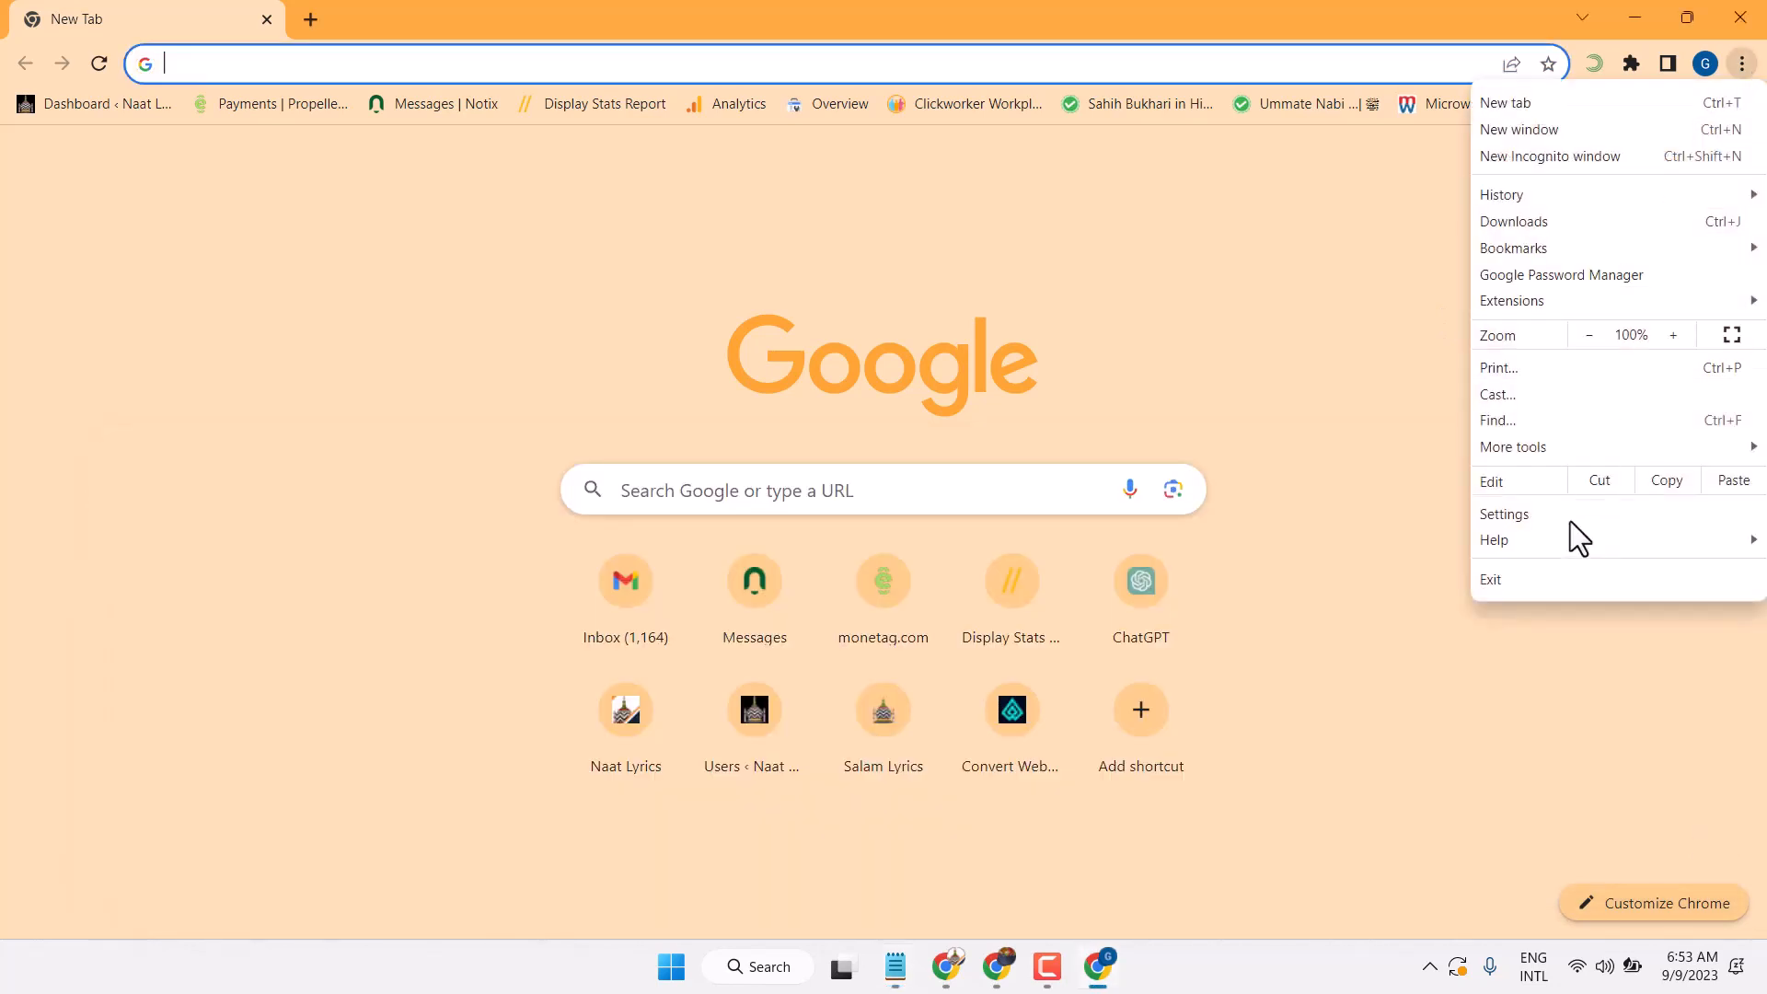
left_click(1504, 513)
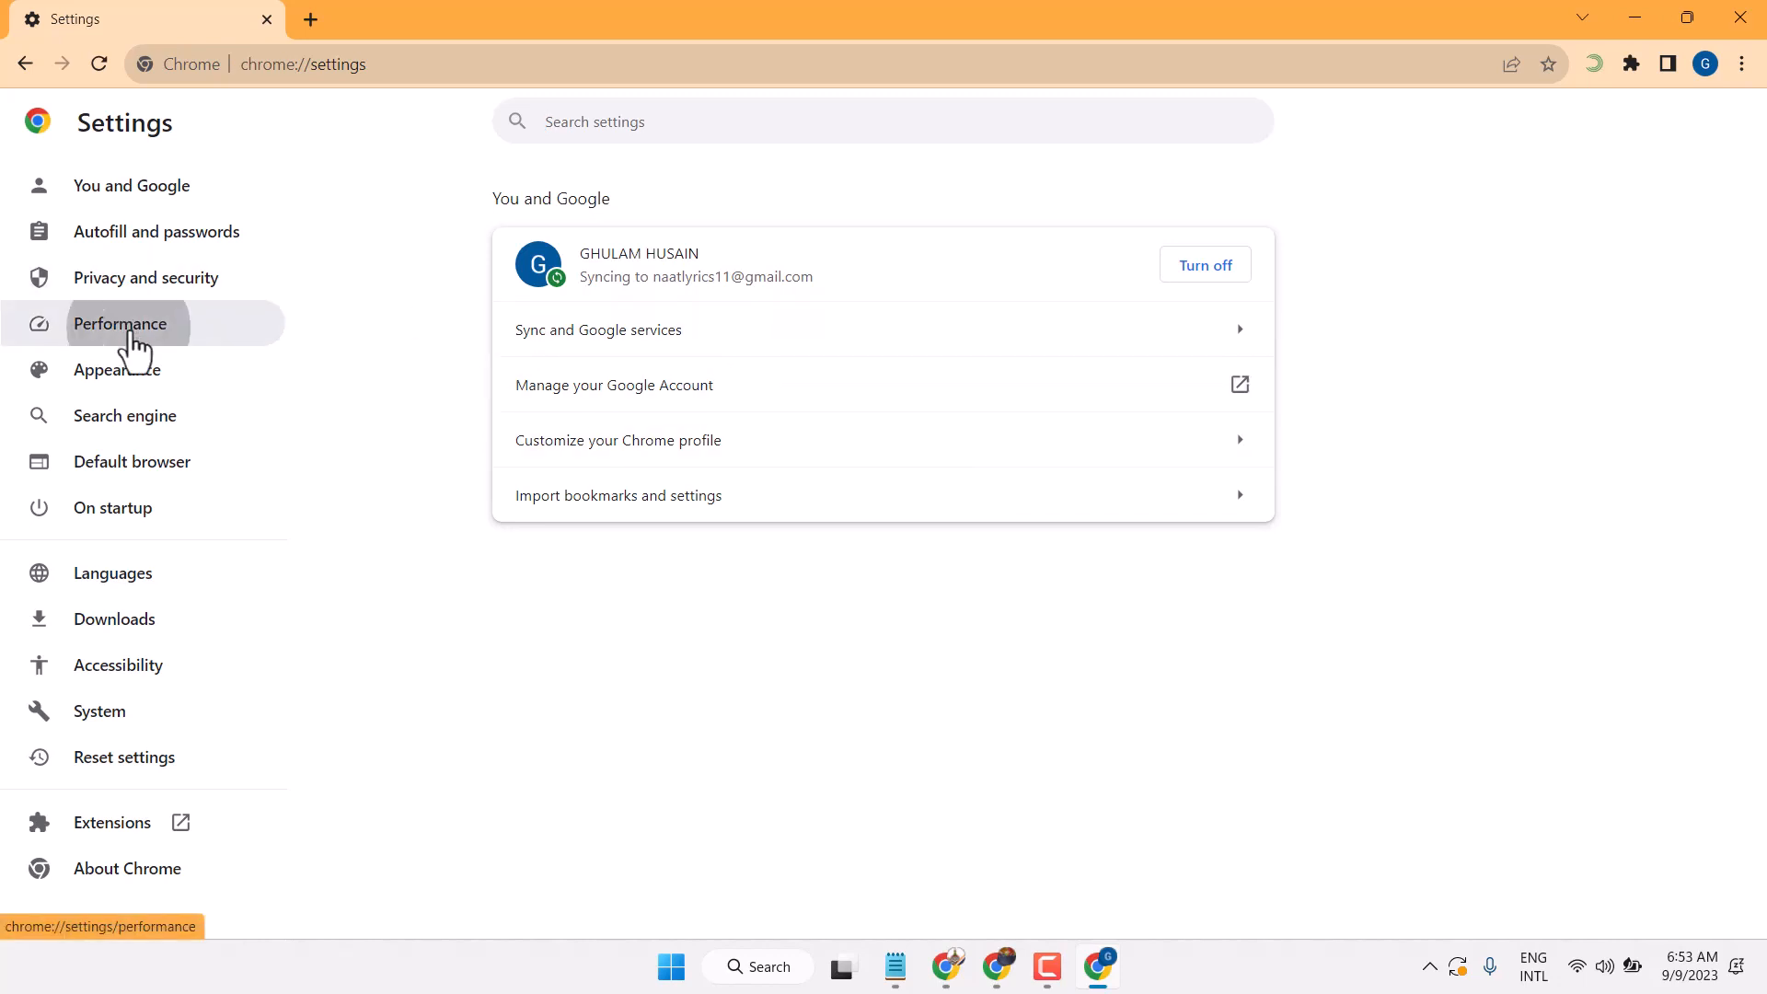
Show the Performance section with Memory Saver and Energy Saver both on.
left_click(122, 324)
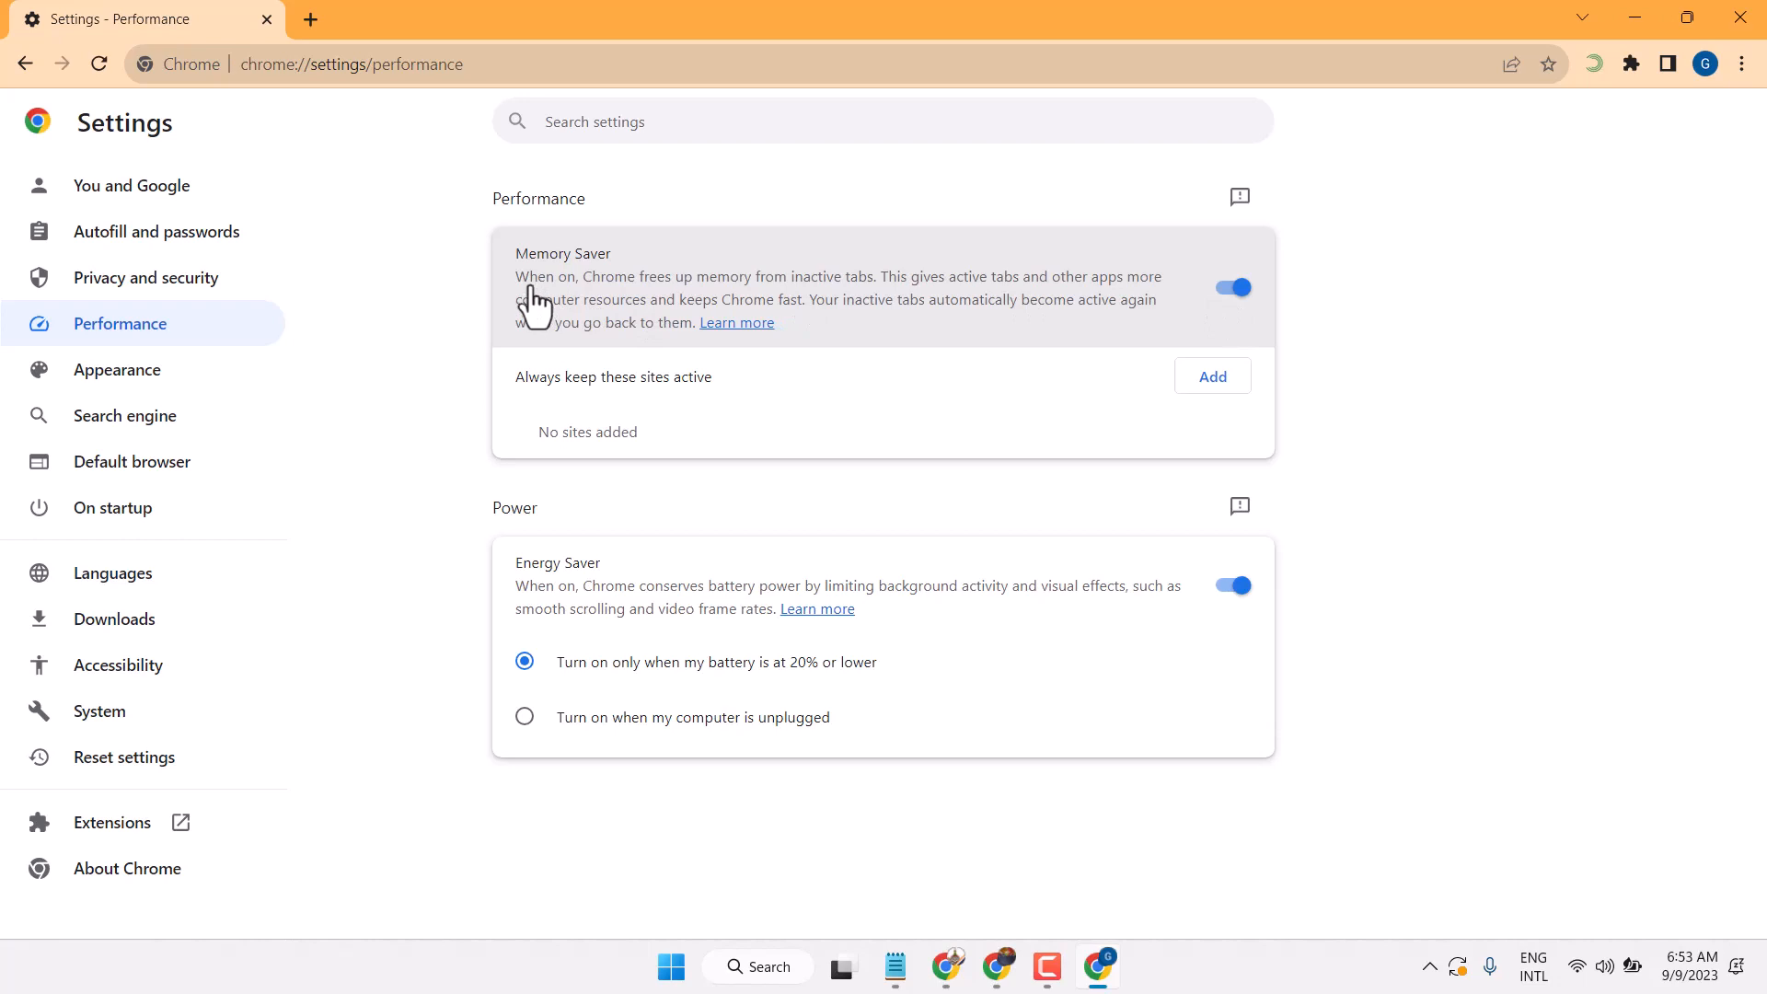
mouse_move(1251, 309)
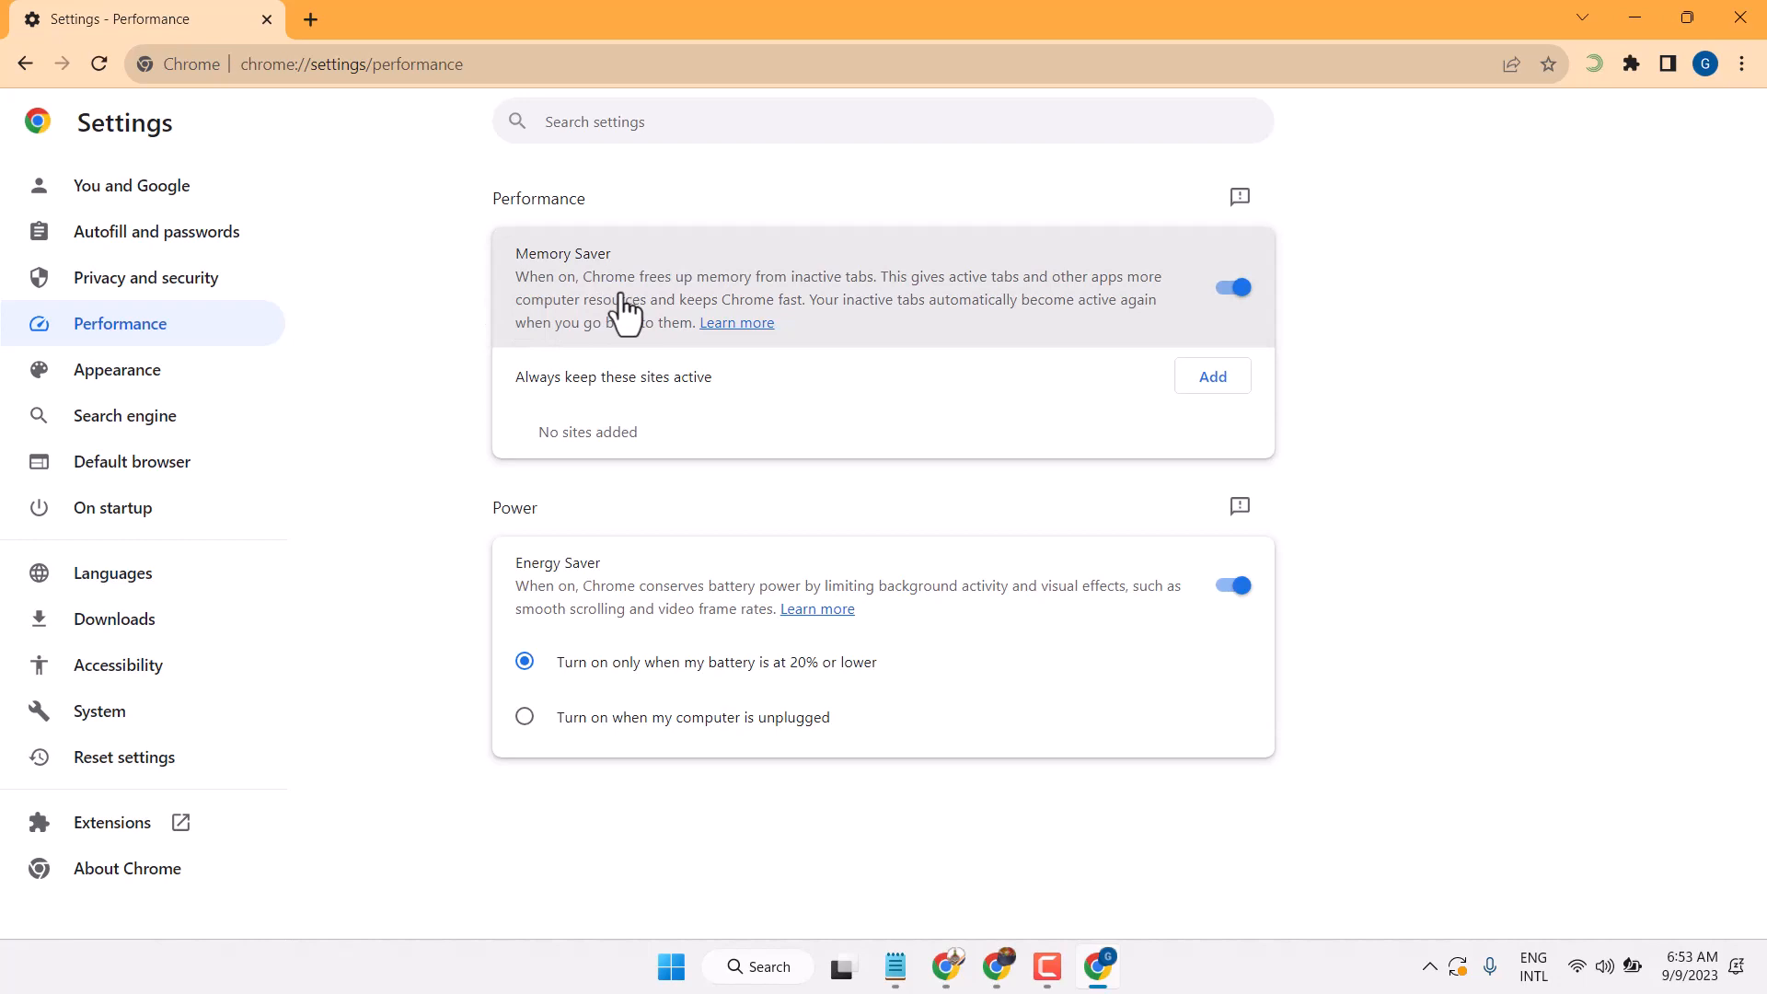
mouse_move(812, 313)
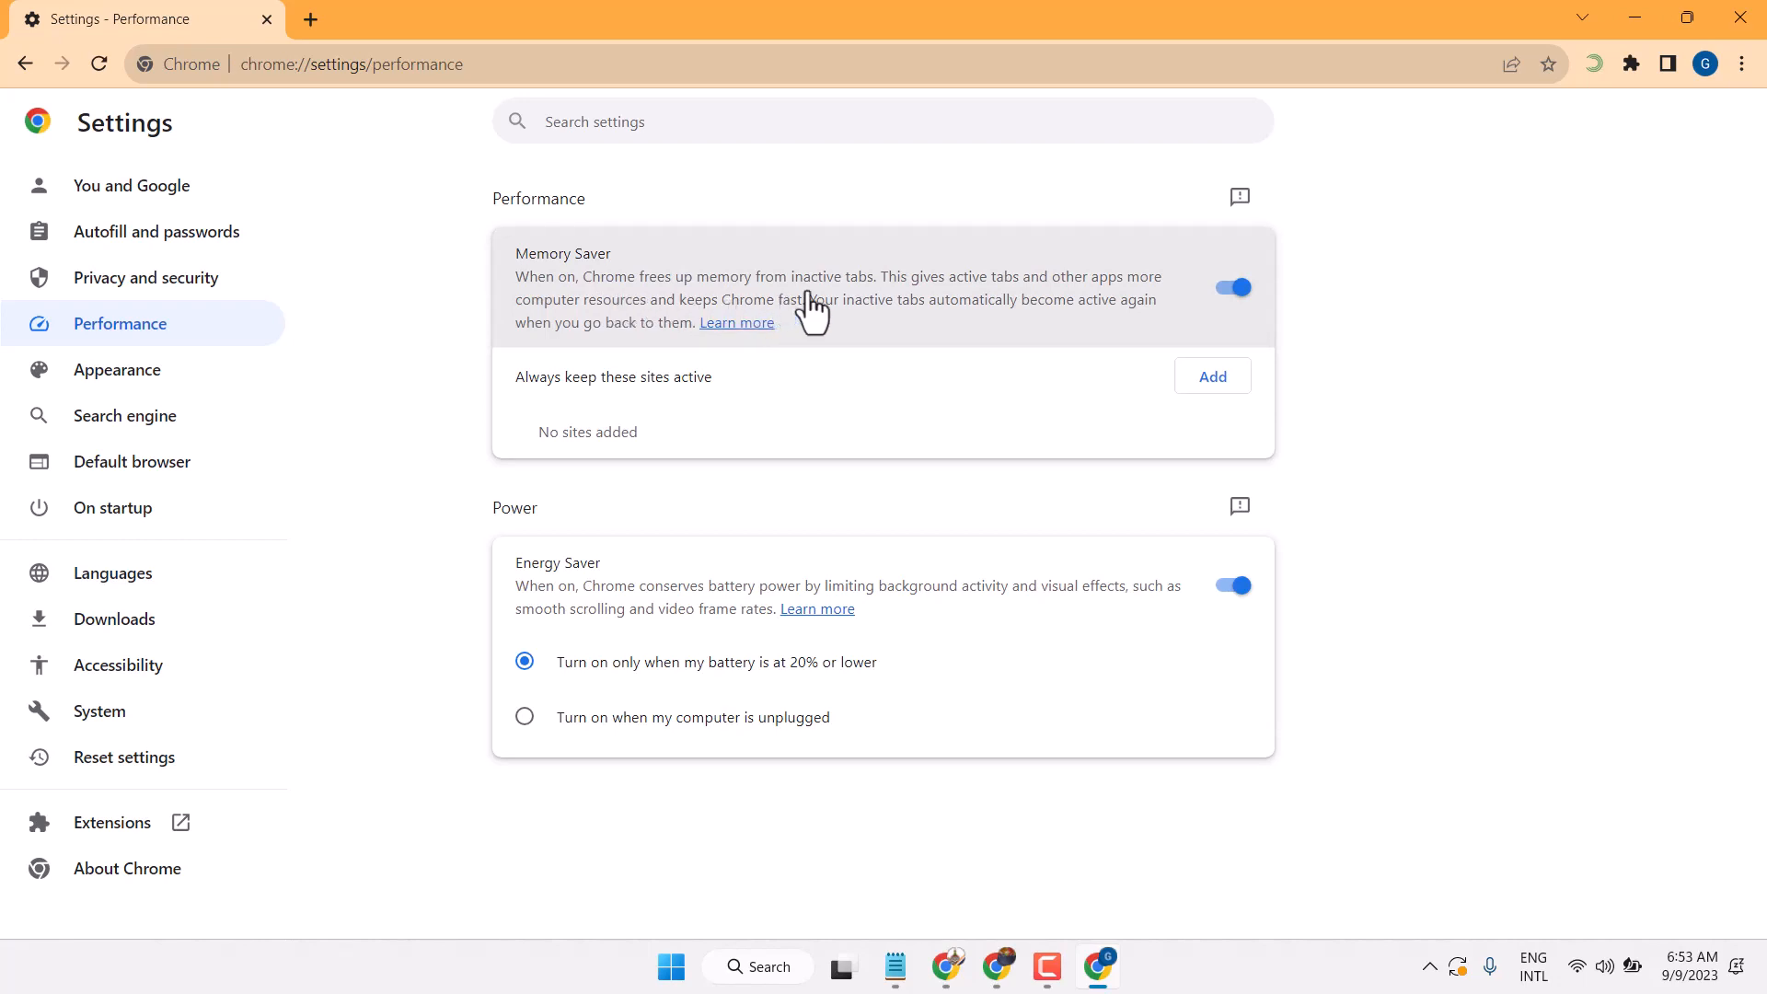
mouse_move(937, 313)
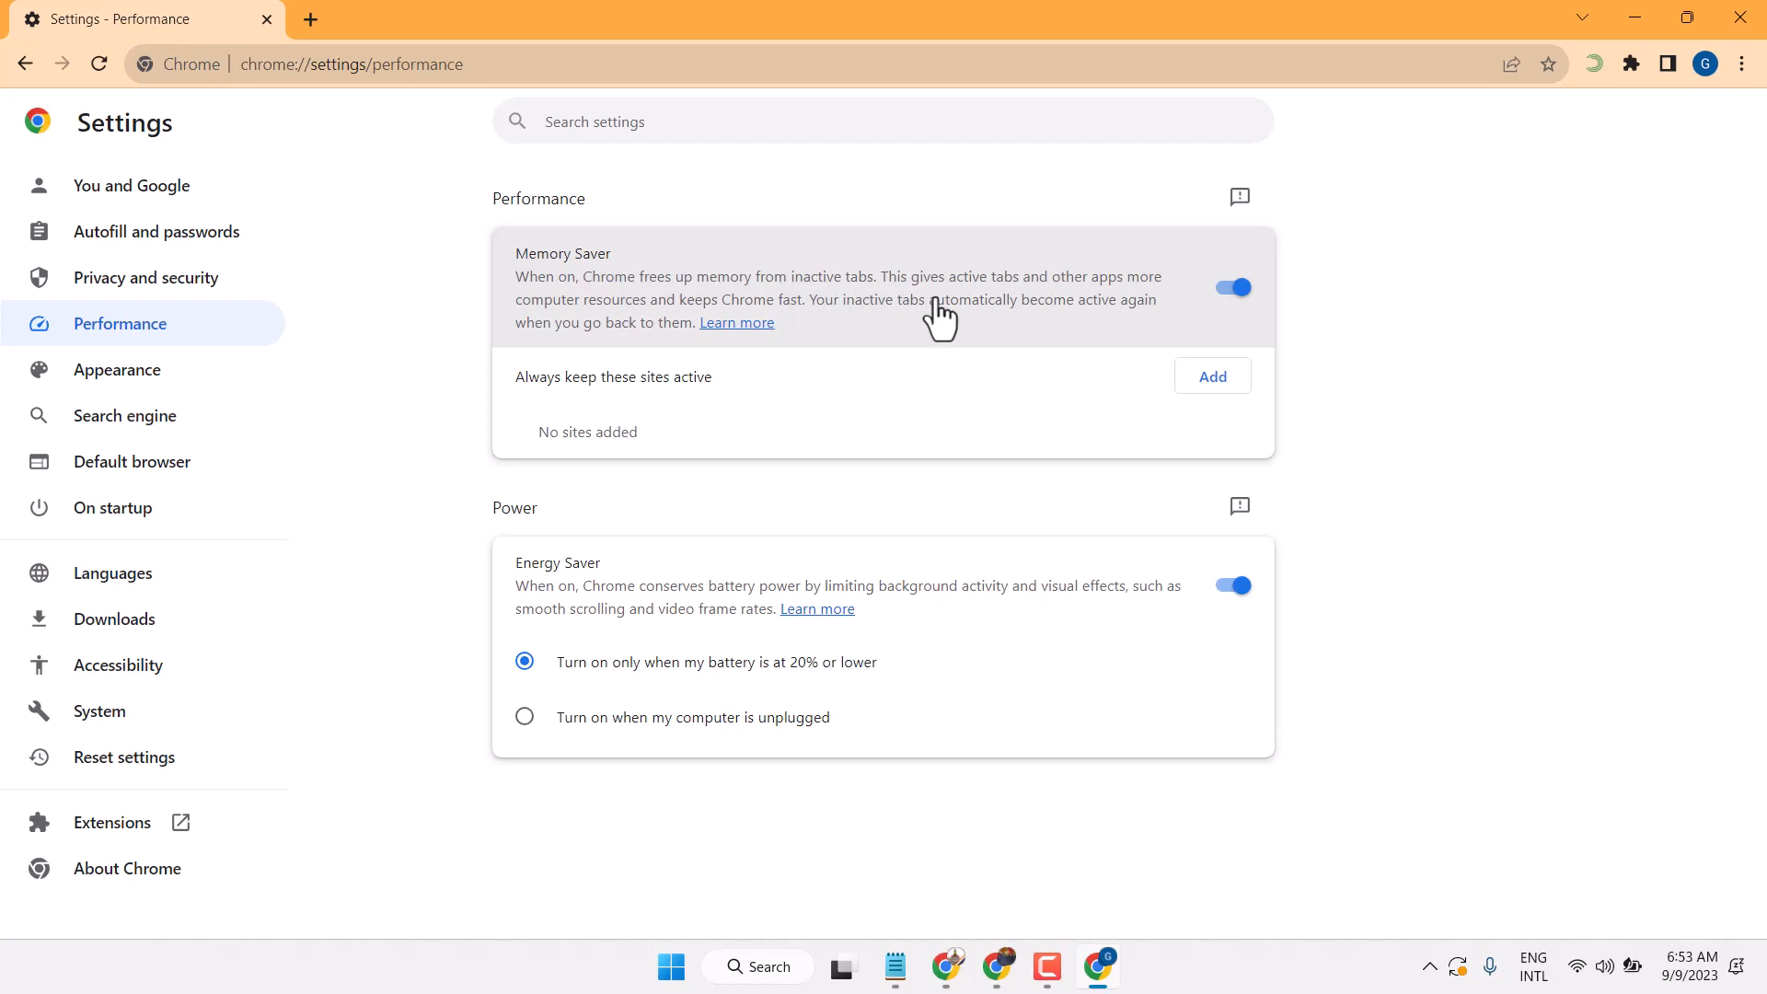
mouse_move(1071, 304)
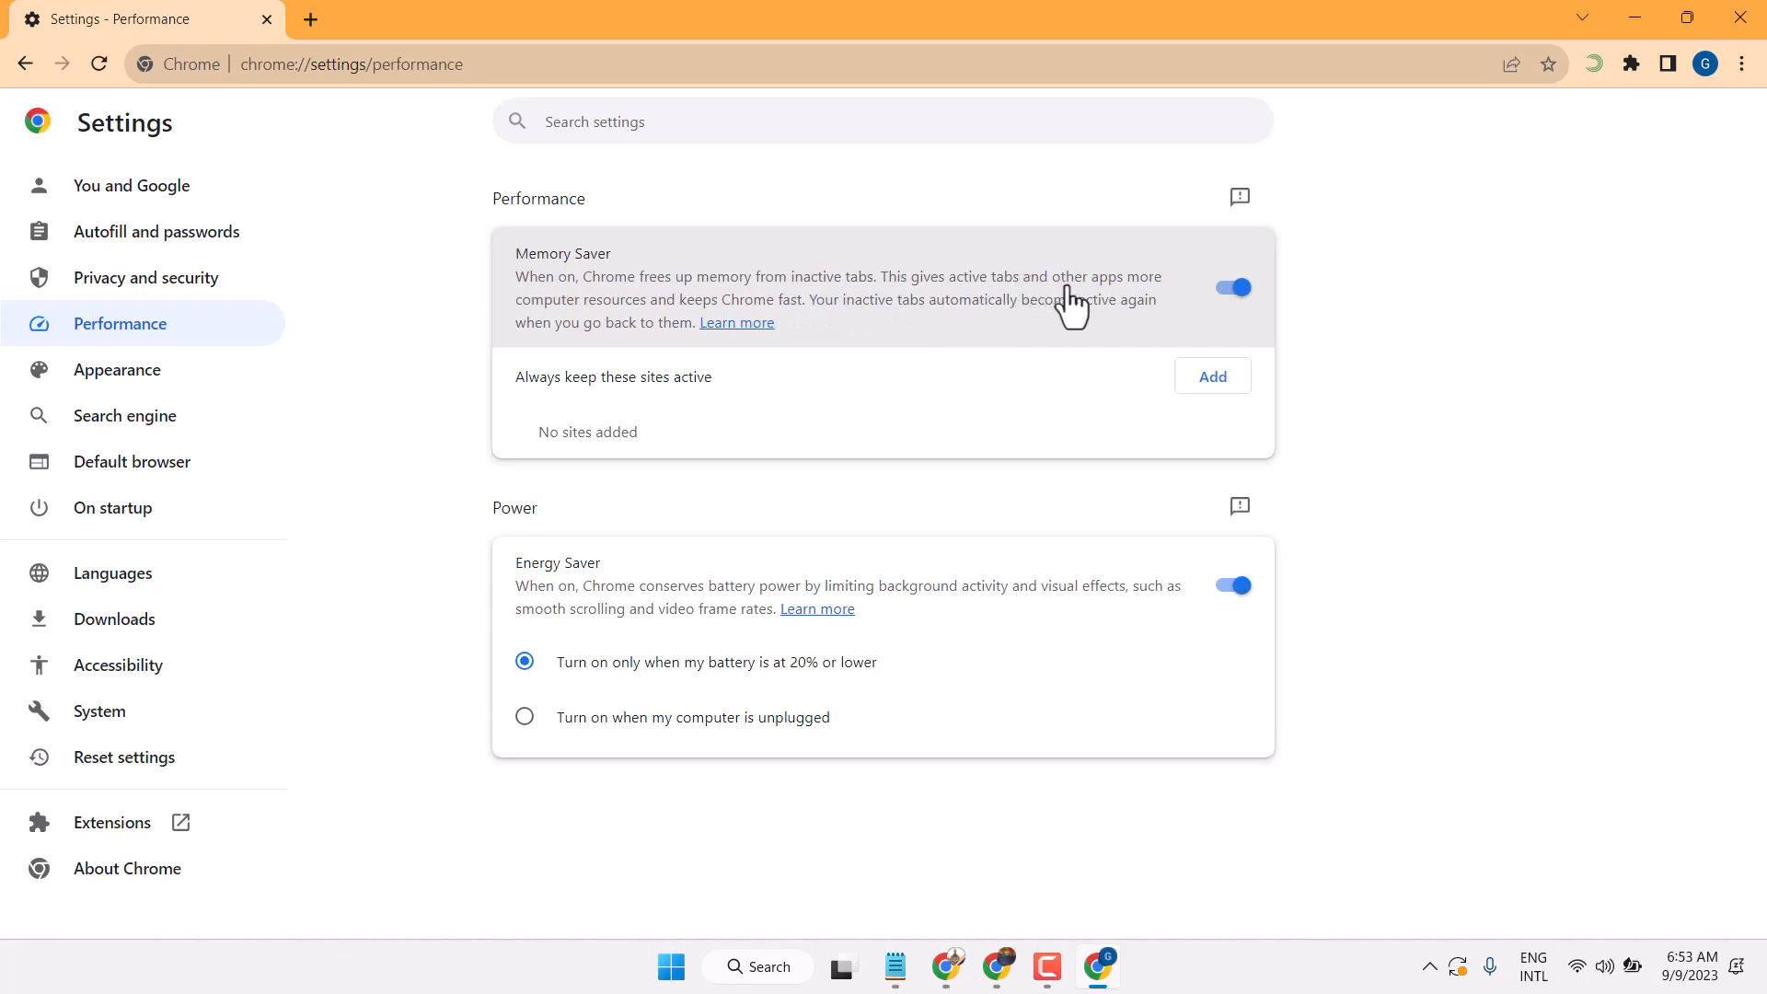
mouse_move(545, 318)
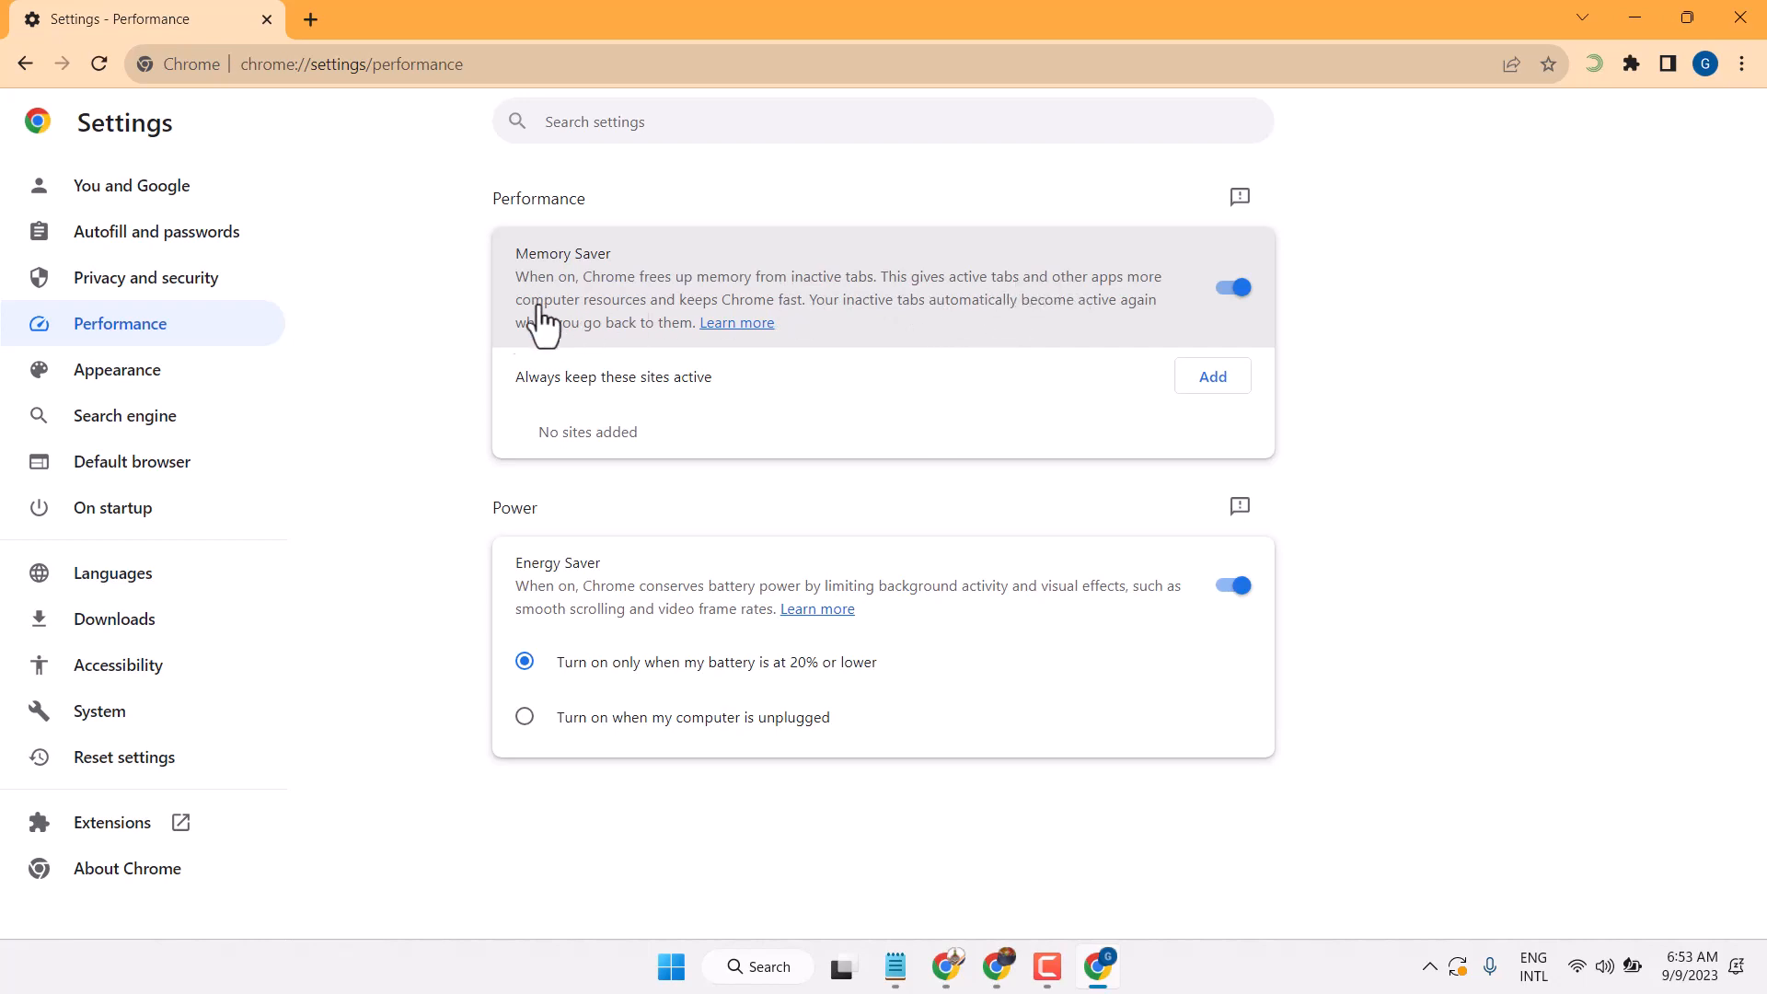
mouse_move(694, 338)
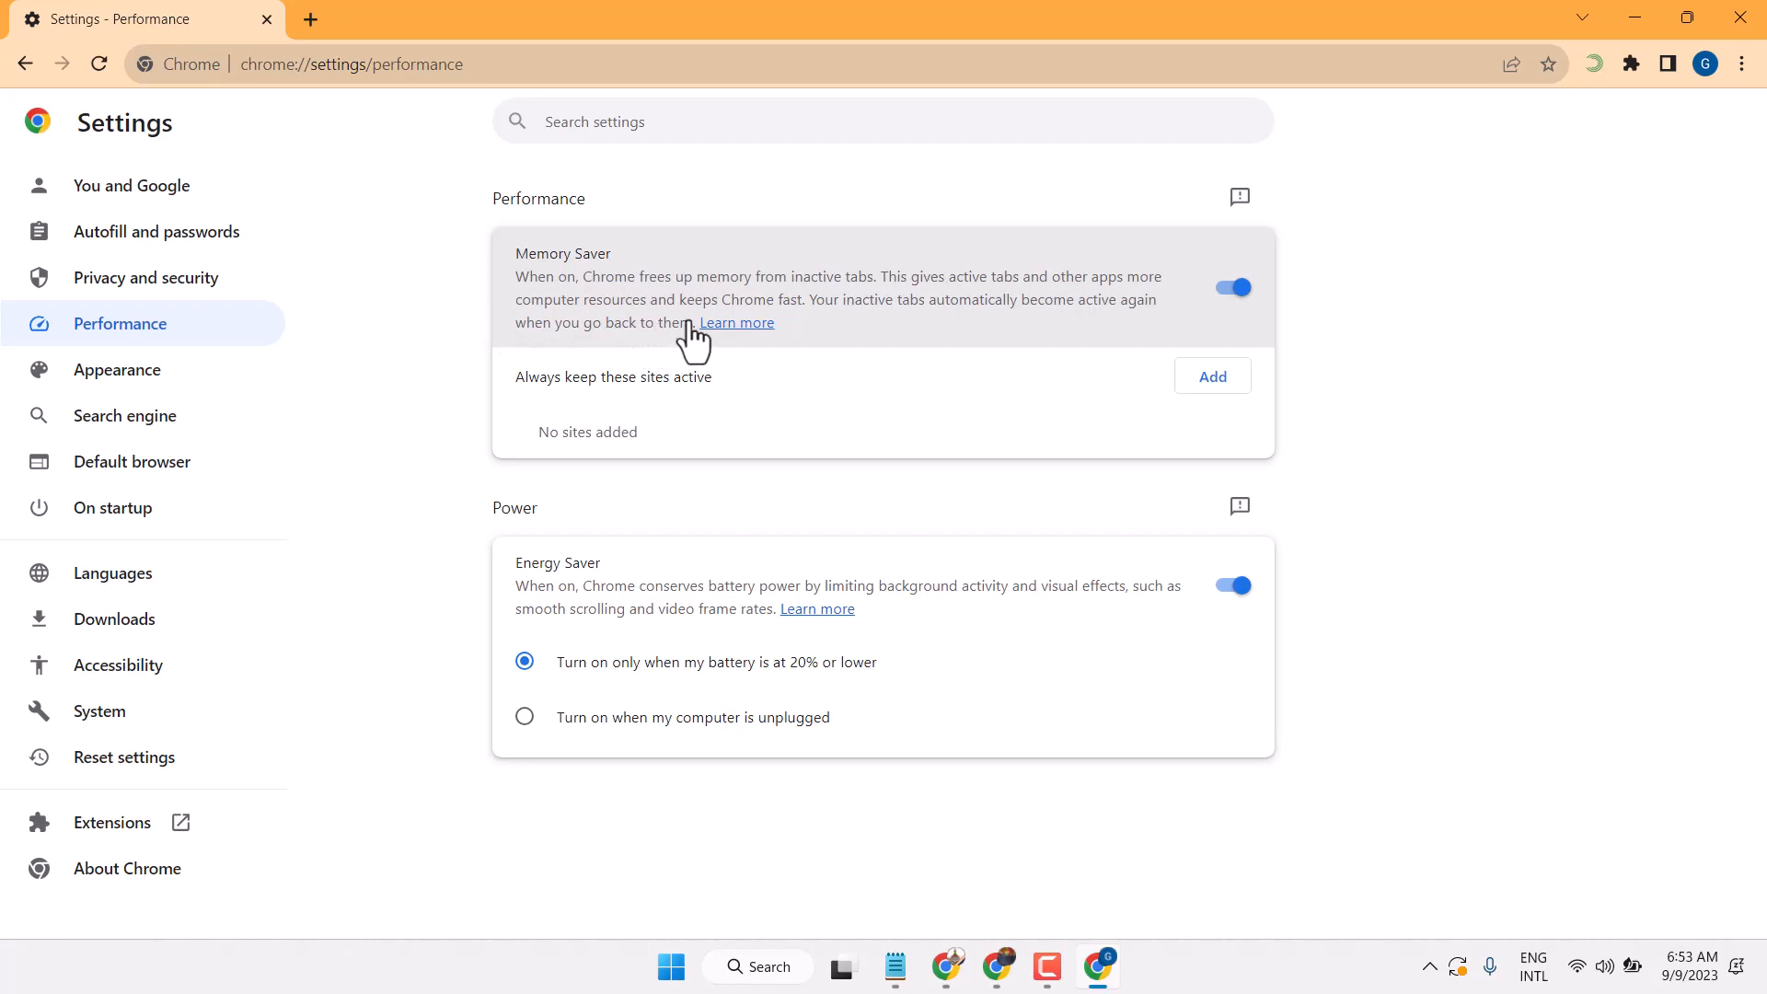
mouse_move(772, 328)
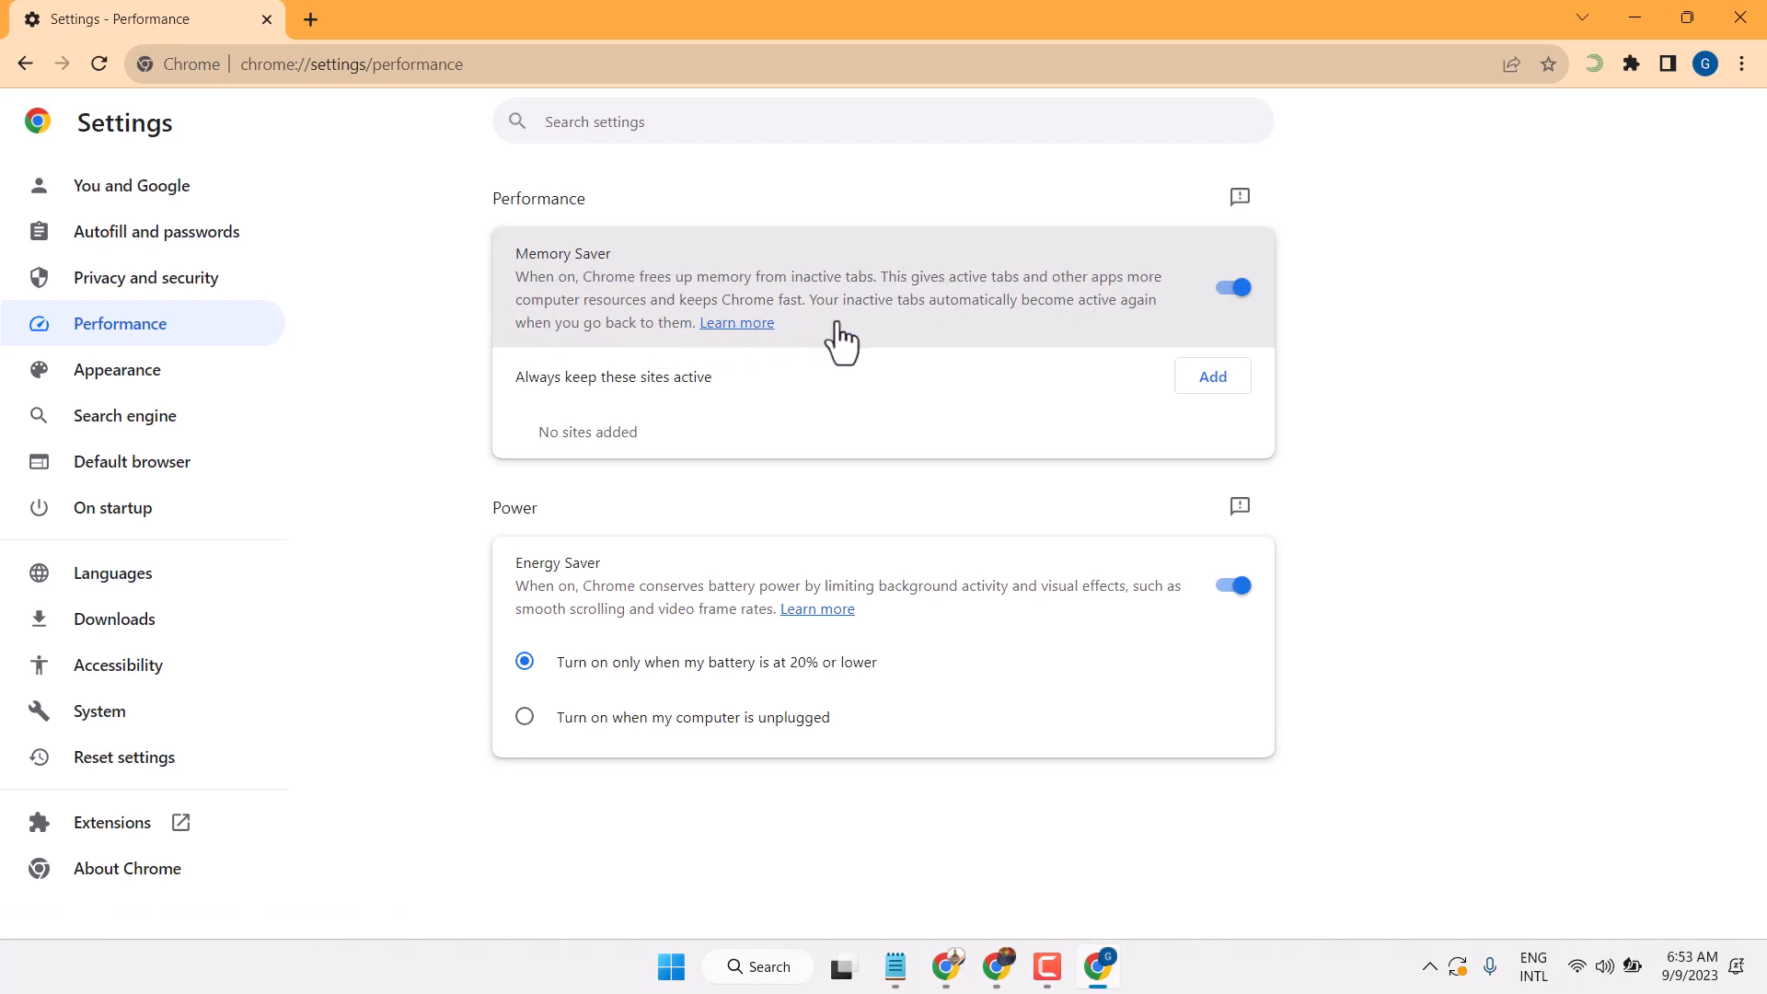
mouse_move(1057, 346)
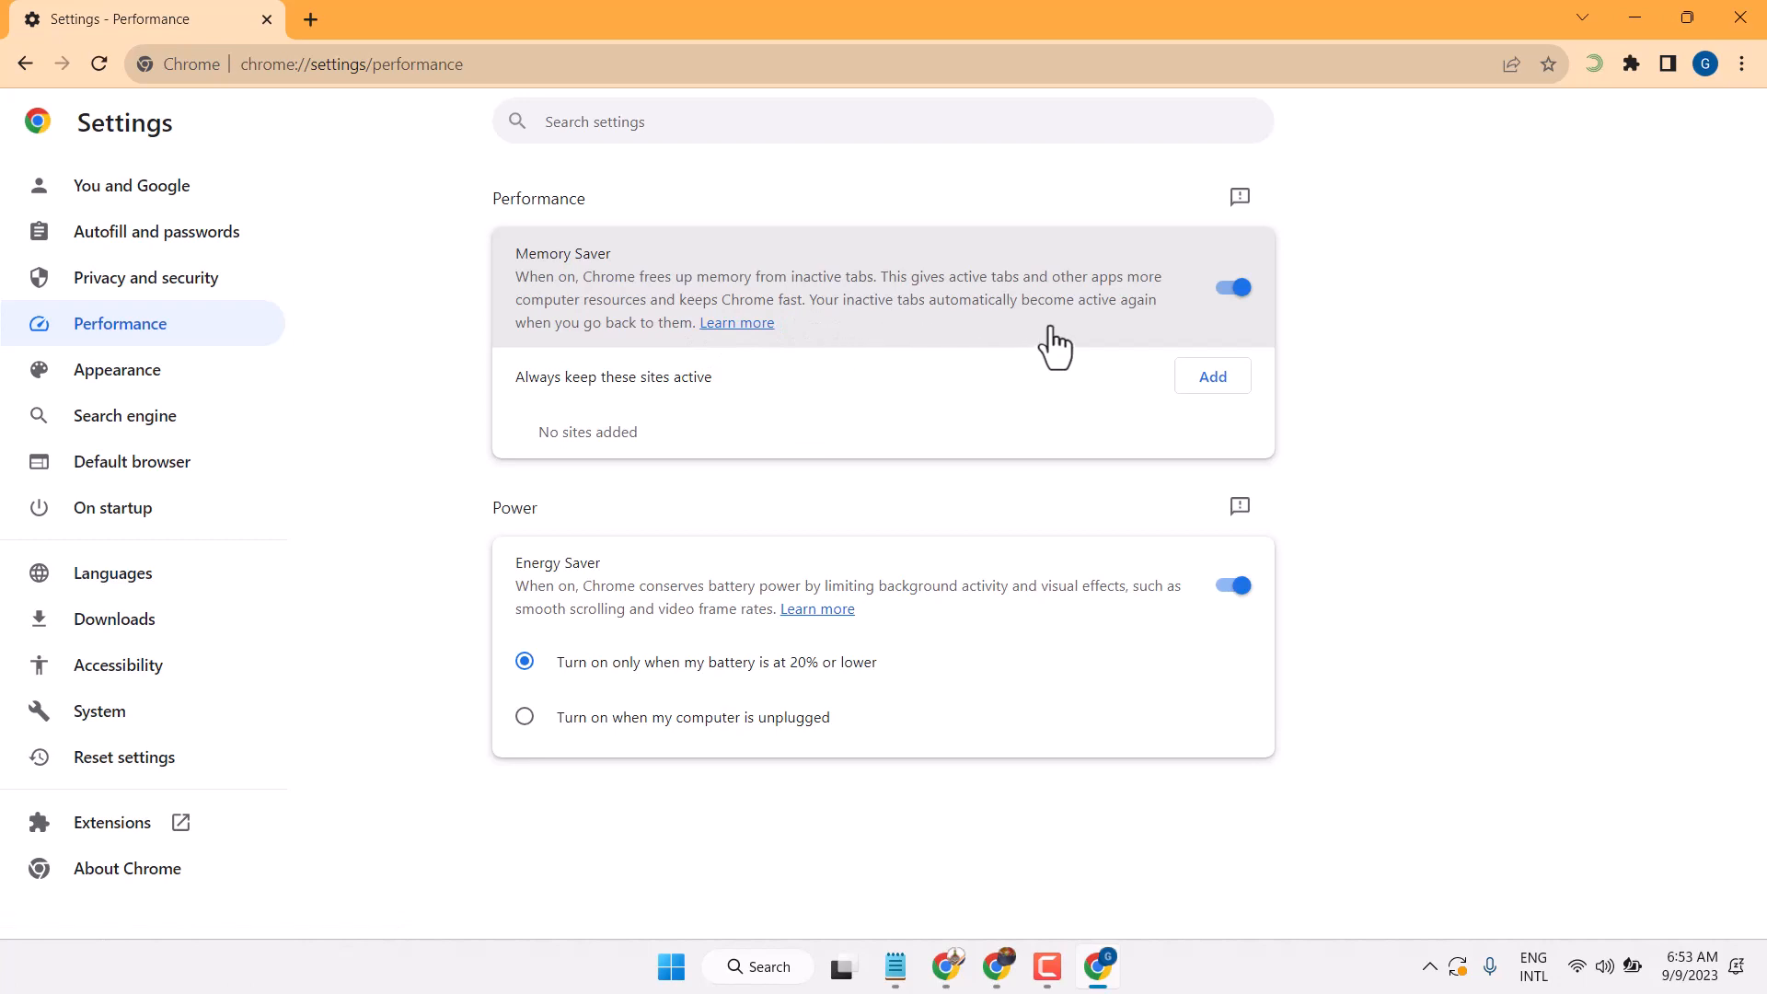
mouse_move(663, 341)
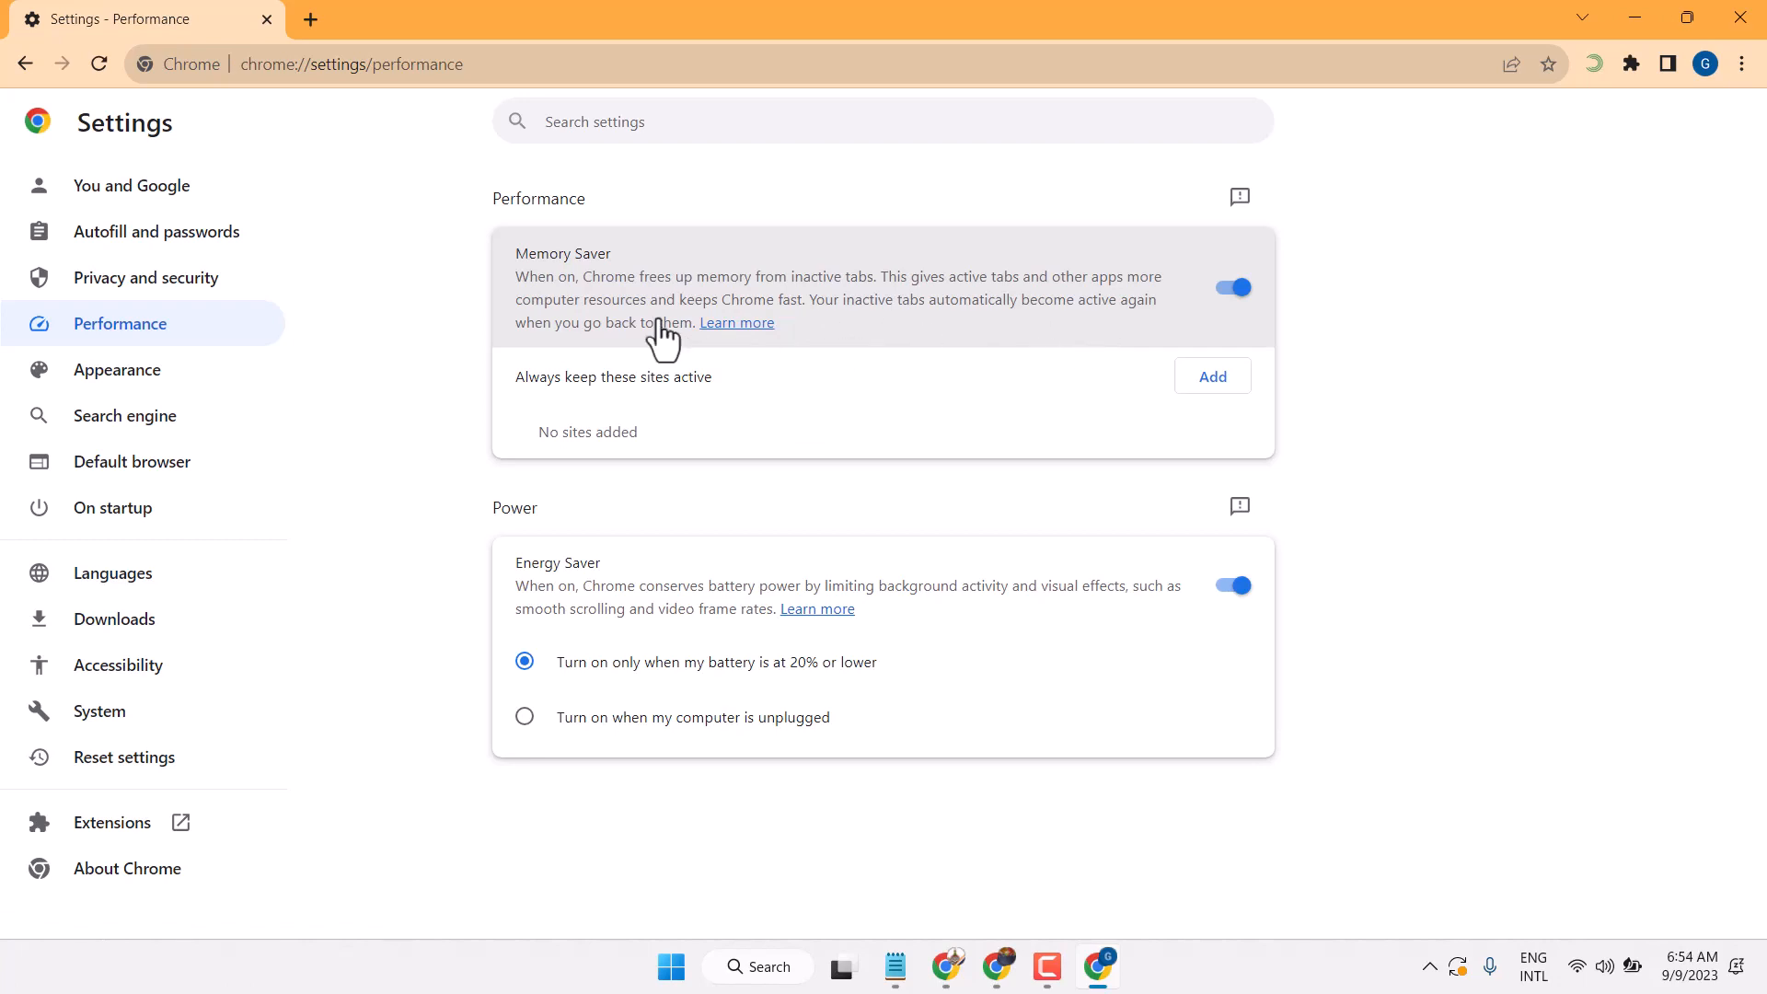
mouse_move(936, 367)
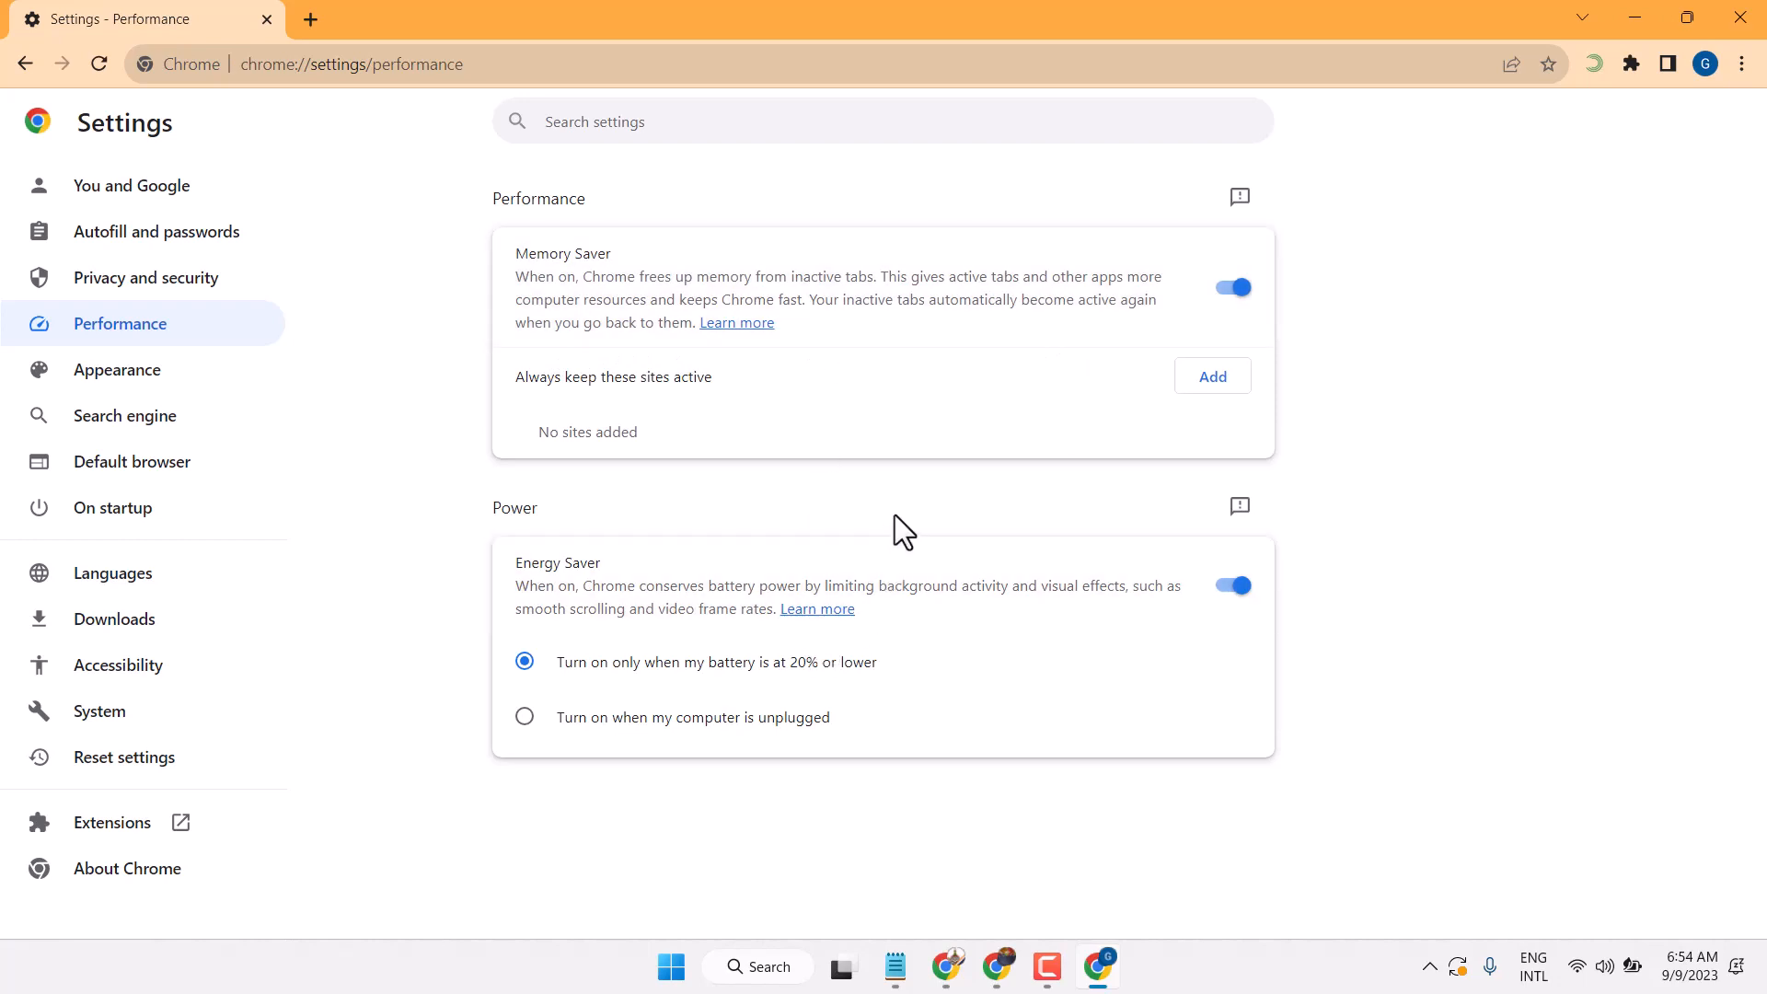
mouse_move(615, 480)
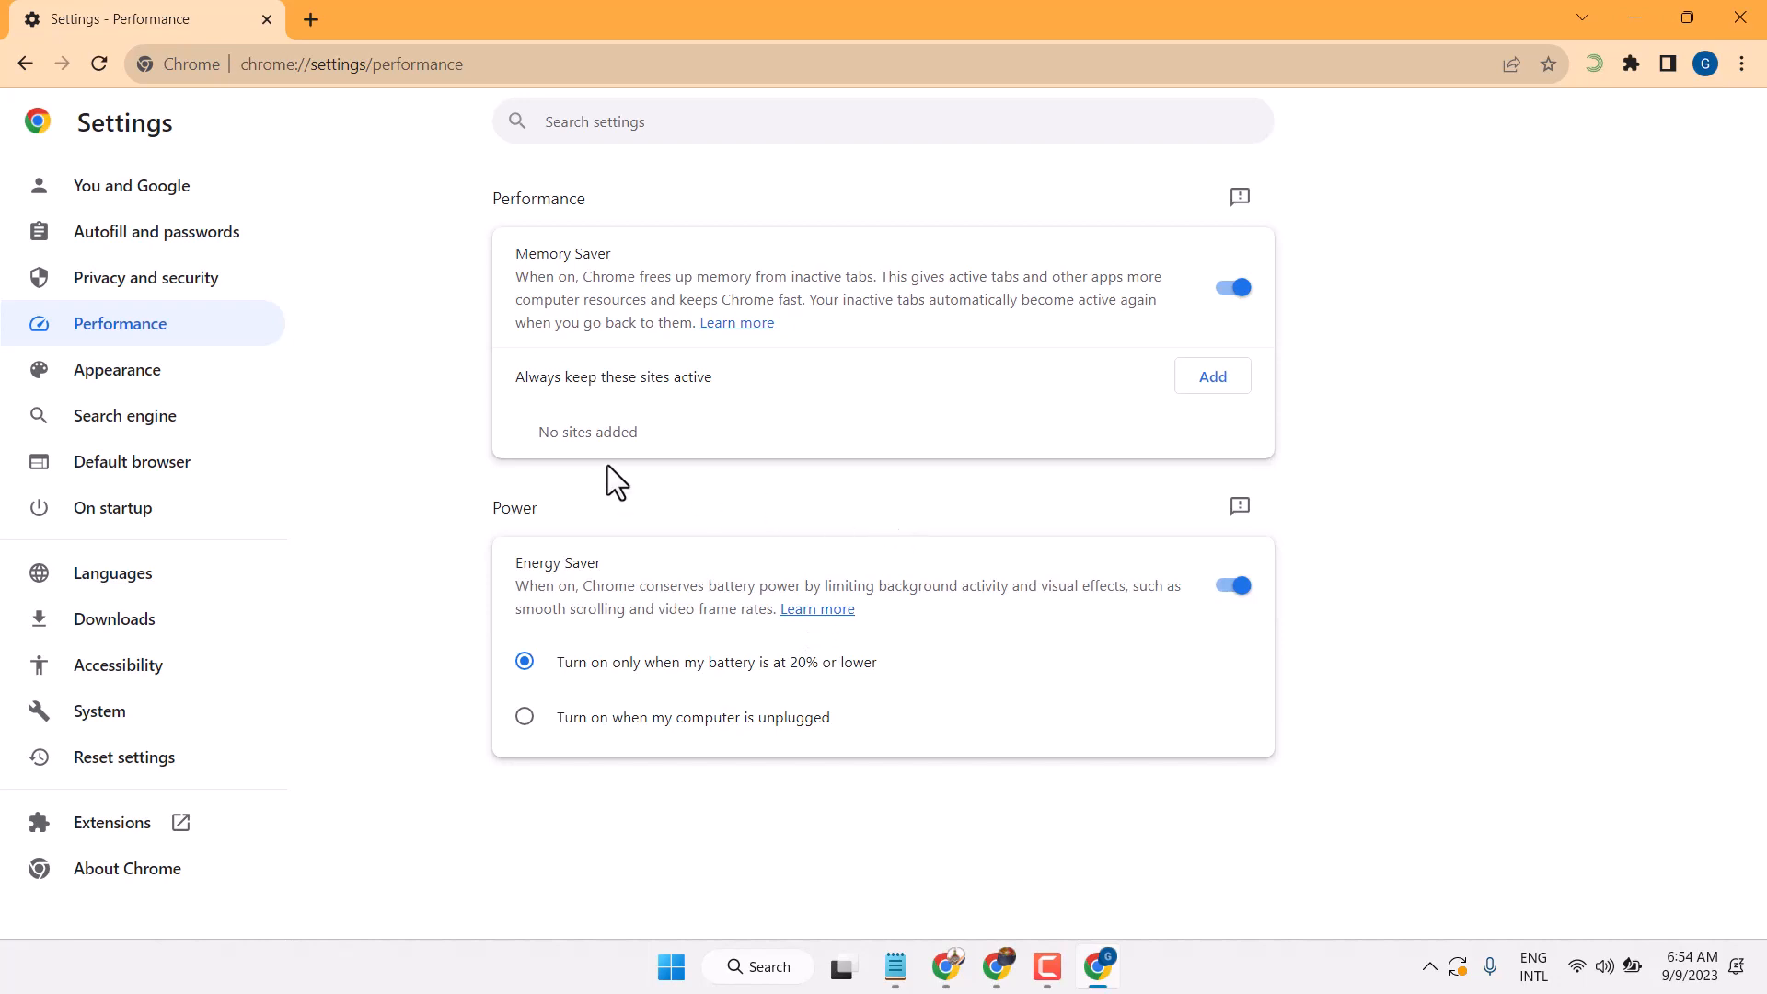
mouse_move(545, 409)
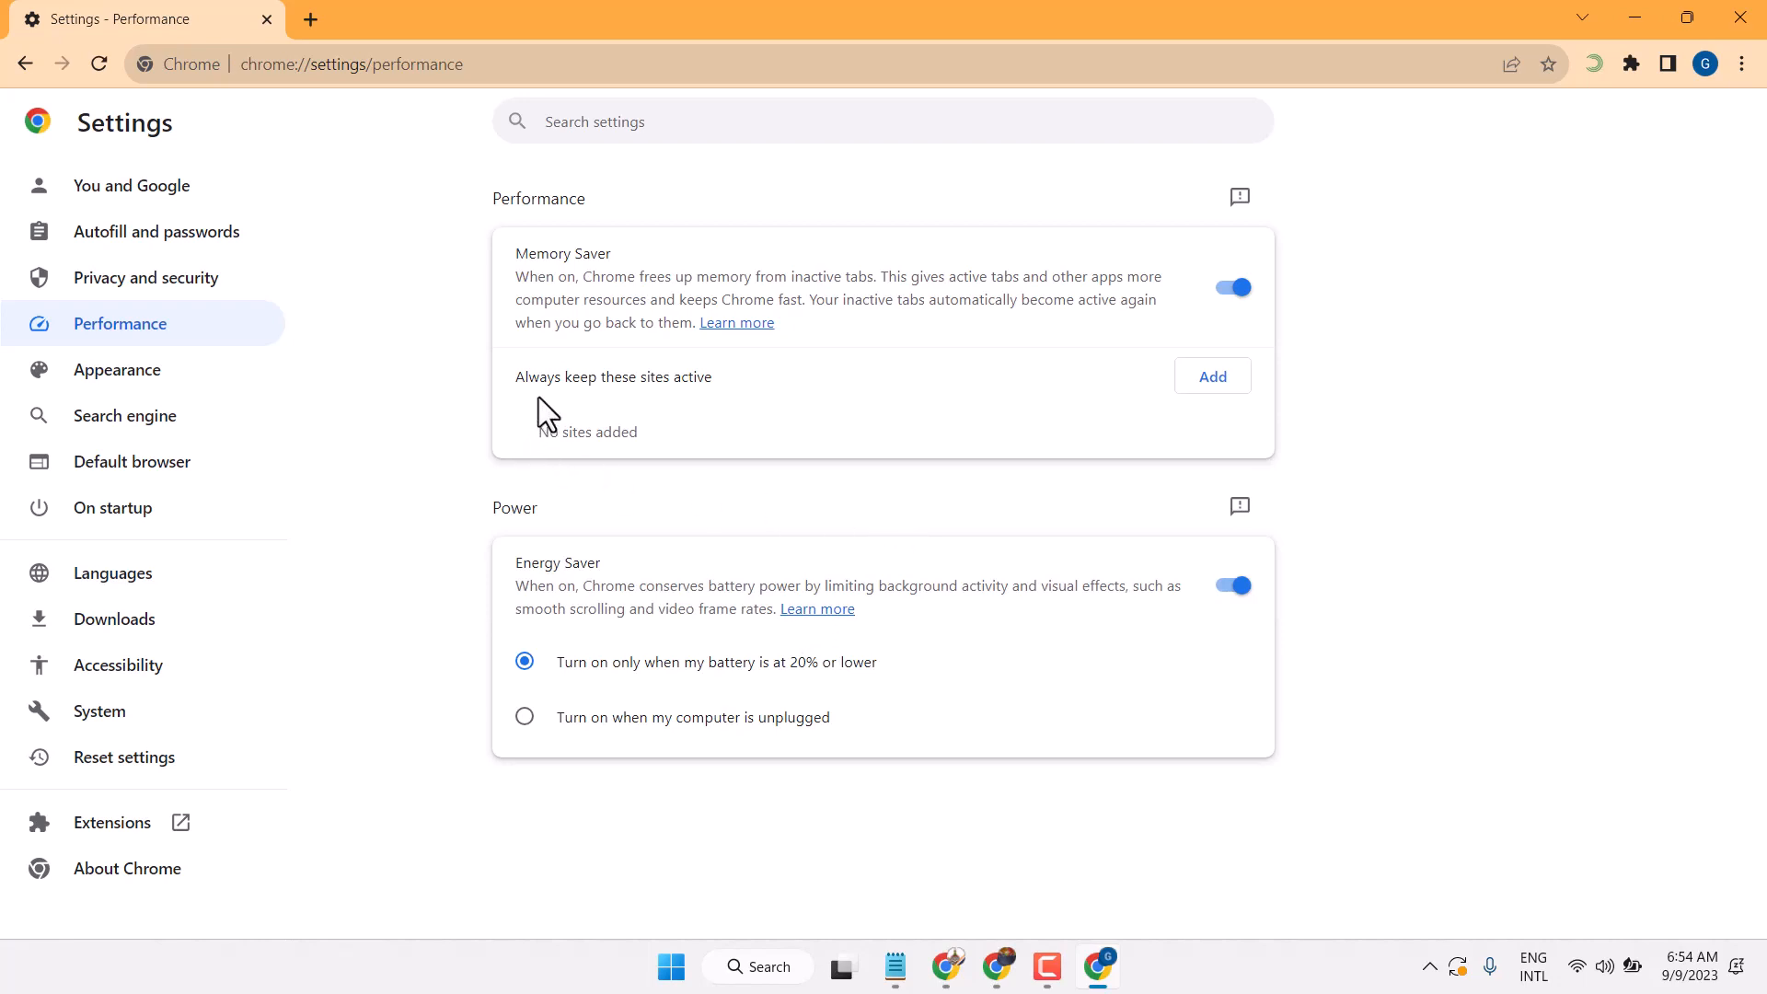
mouse_move(637, 409)
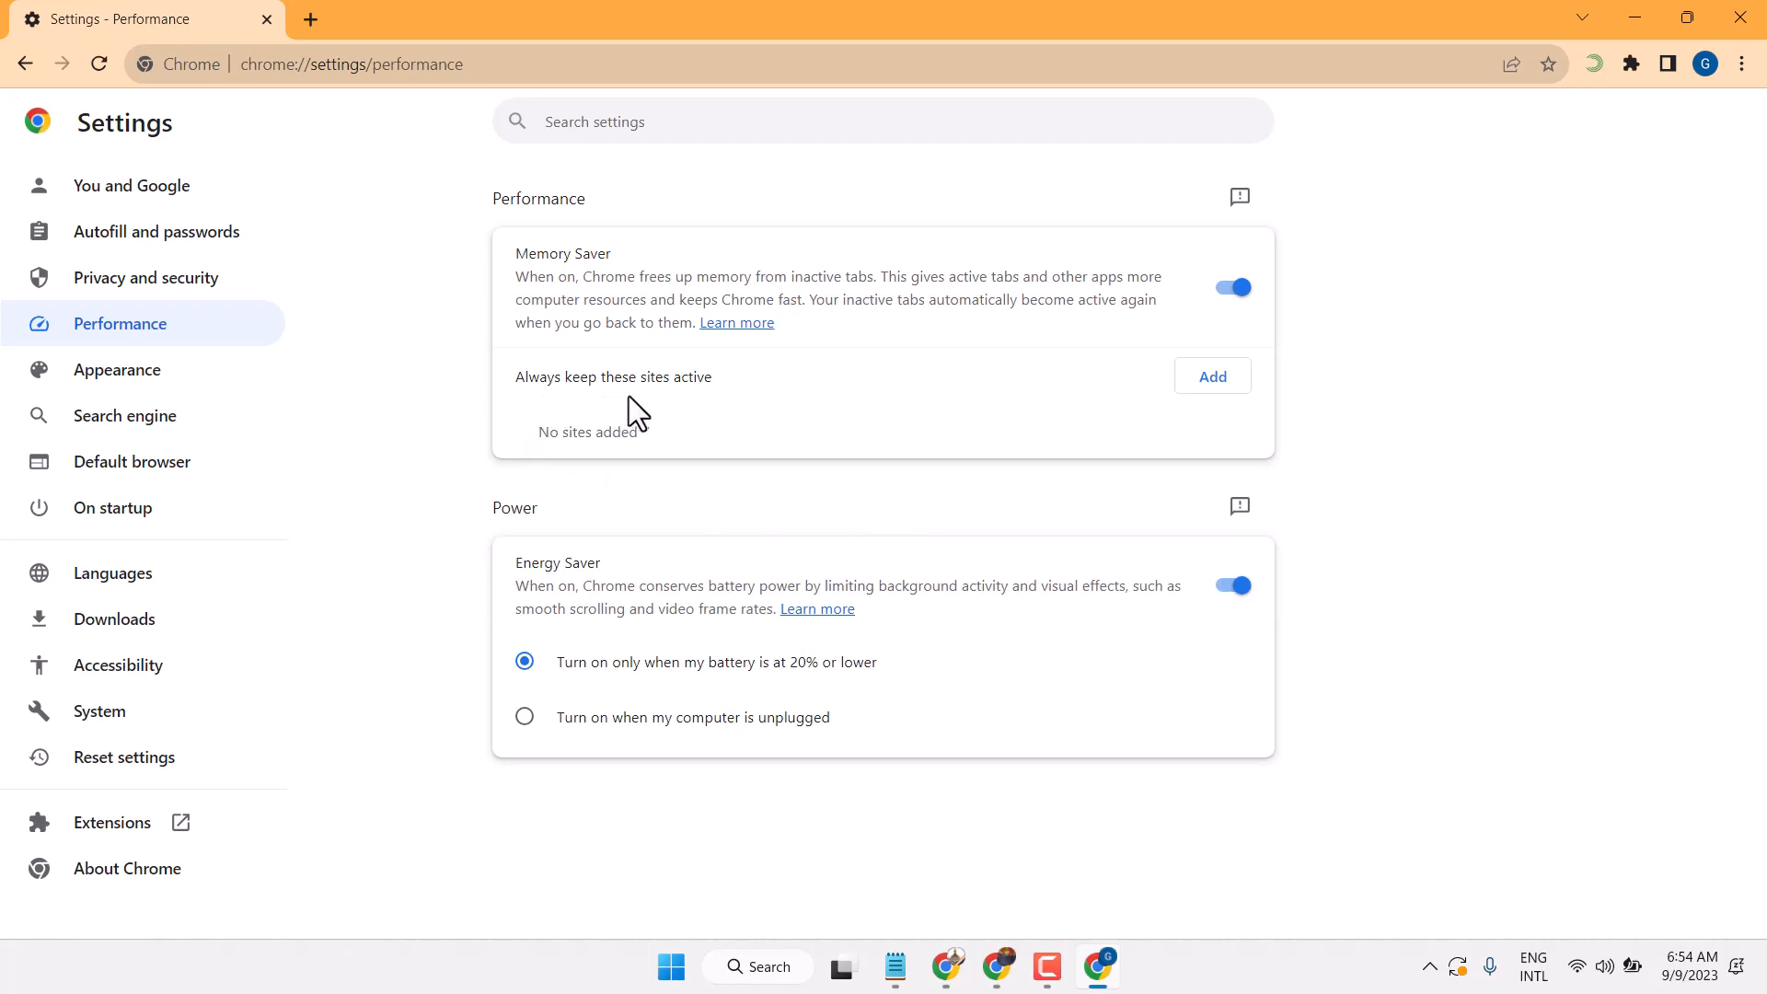
Add facebook.com as a site Memory Saver always keeps active.
left_click(1211, 375)
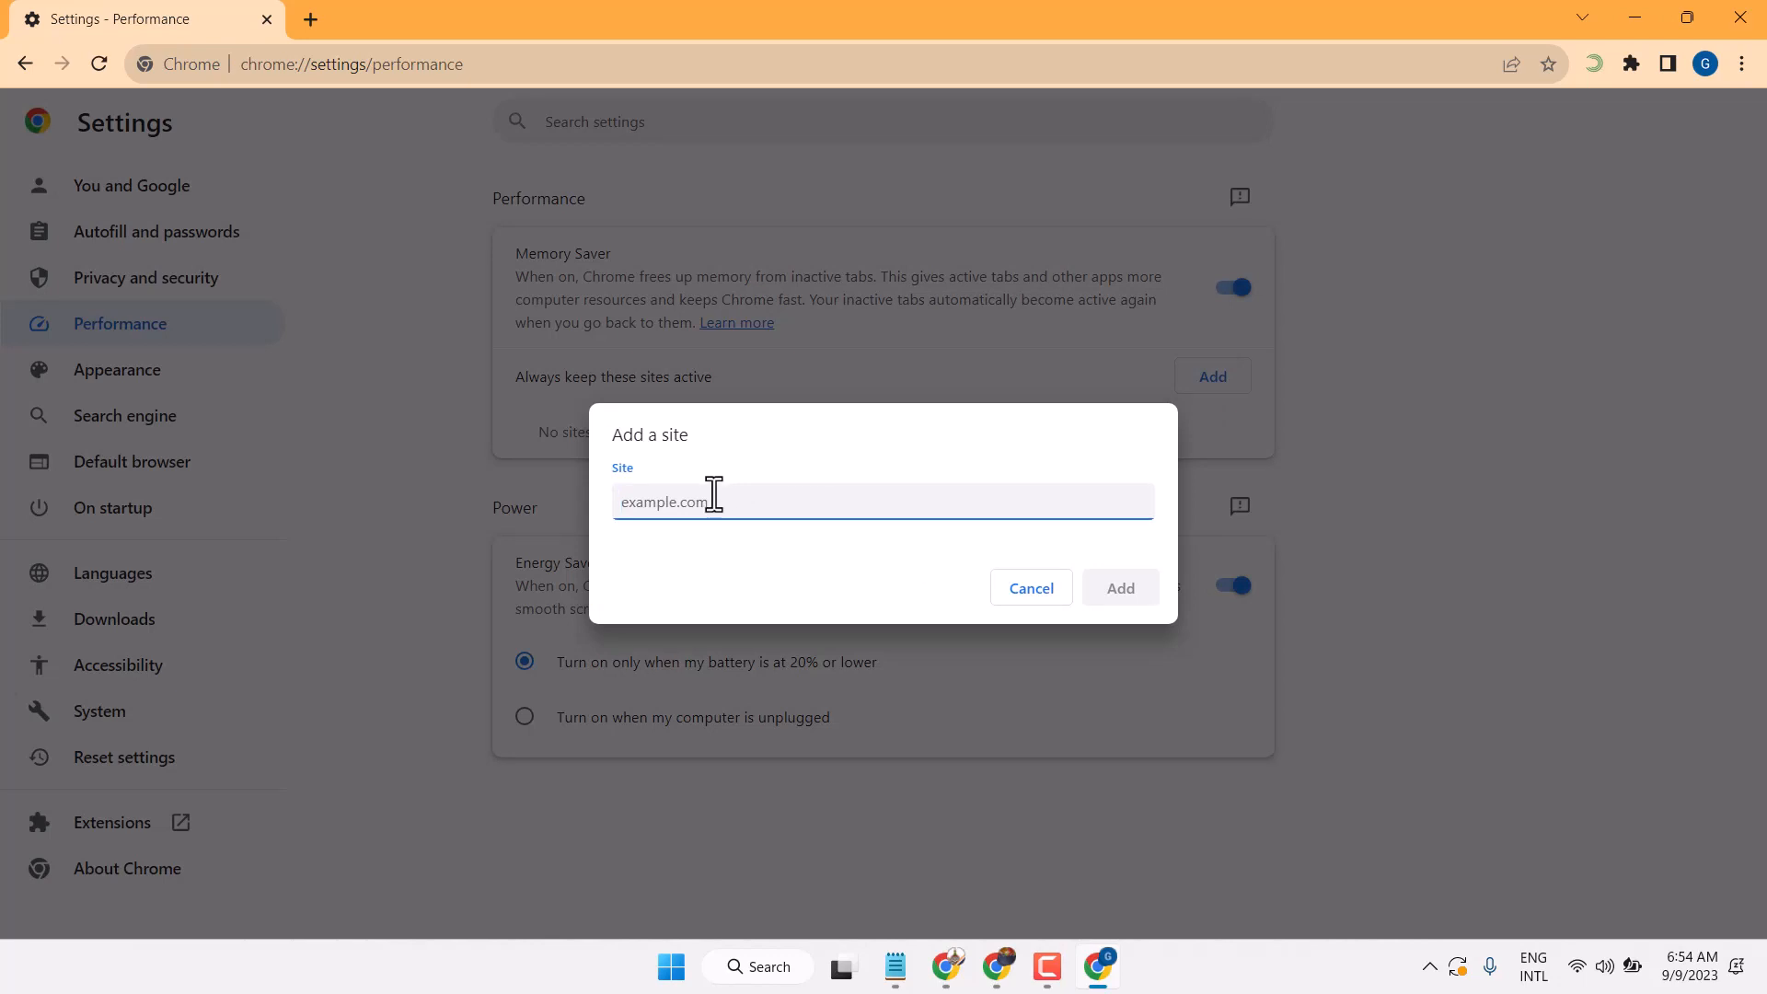
type("facebook.c")
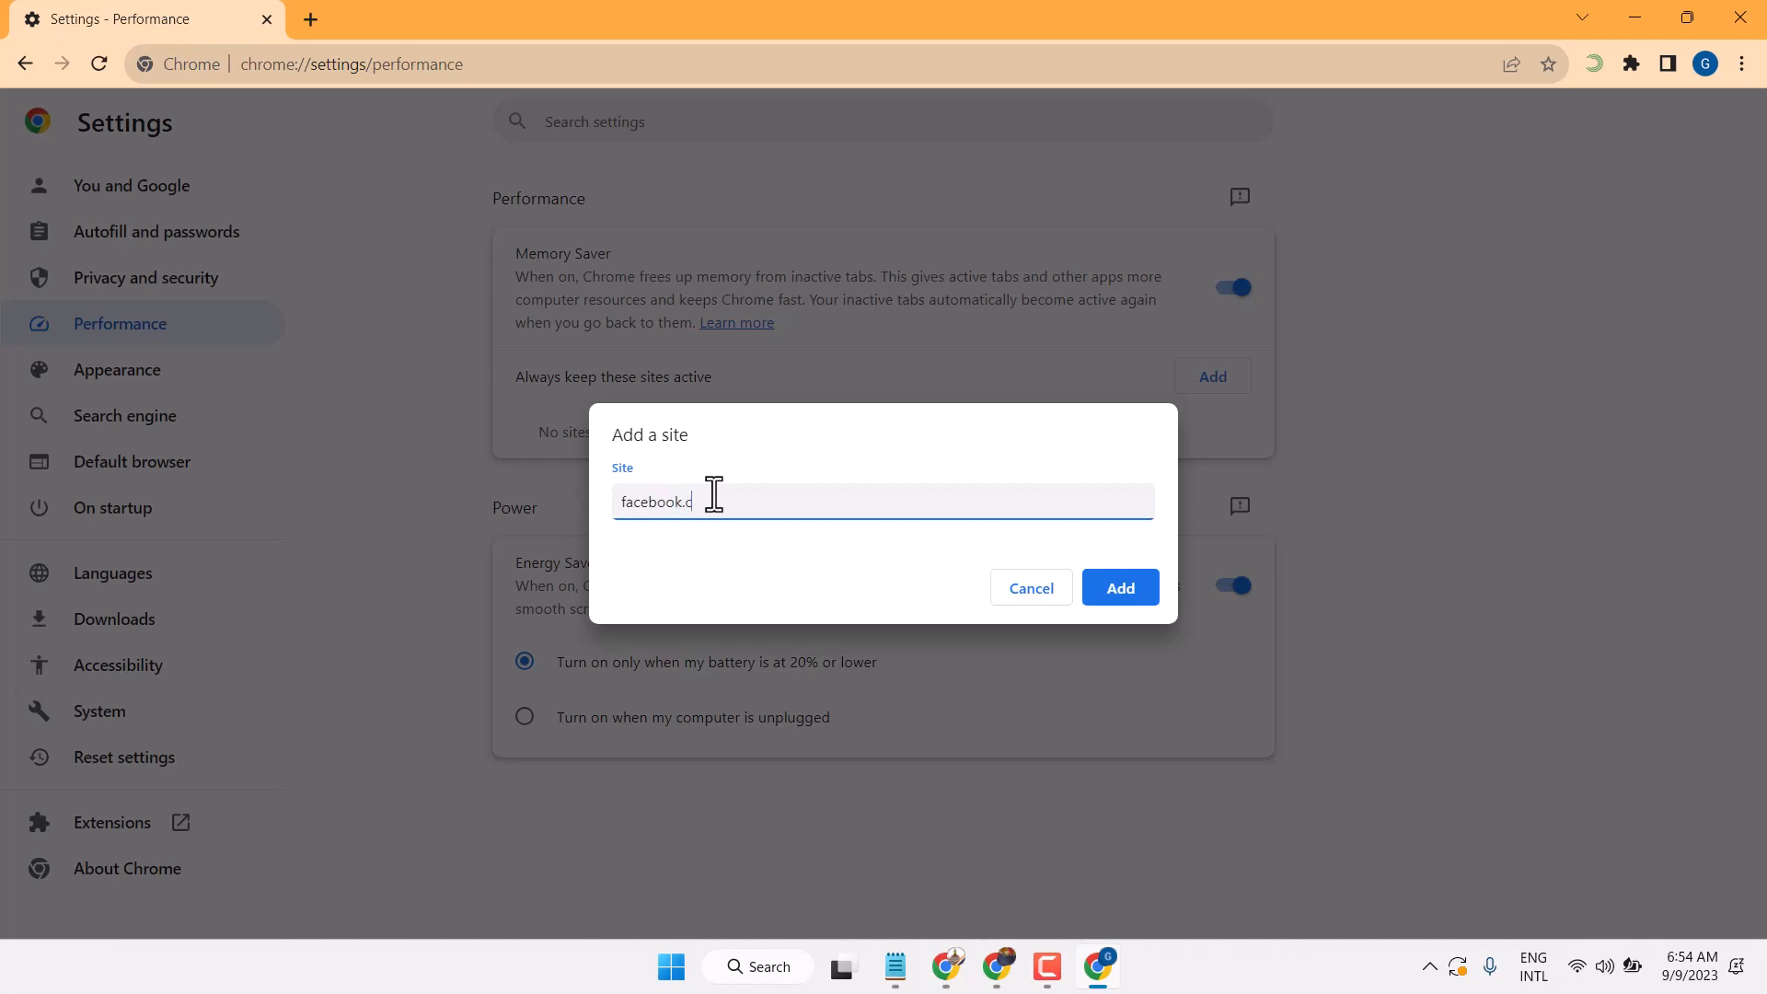
type("om")
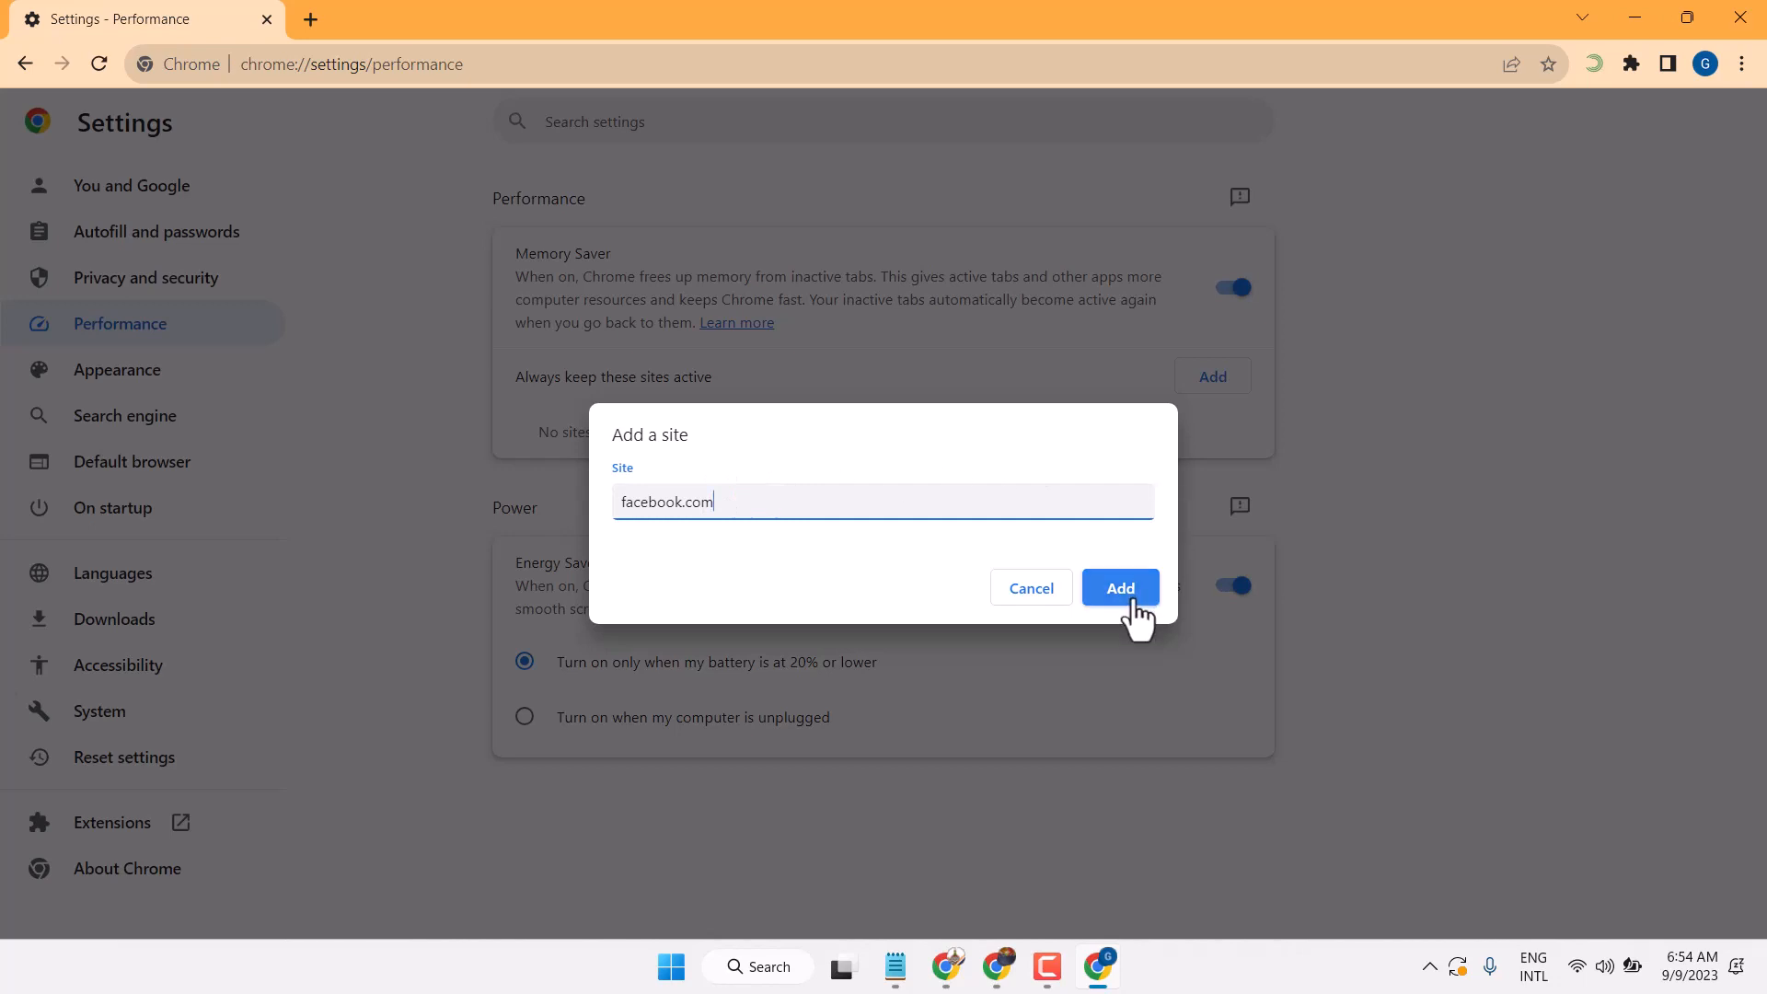
left_click(1120, 587)
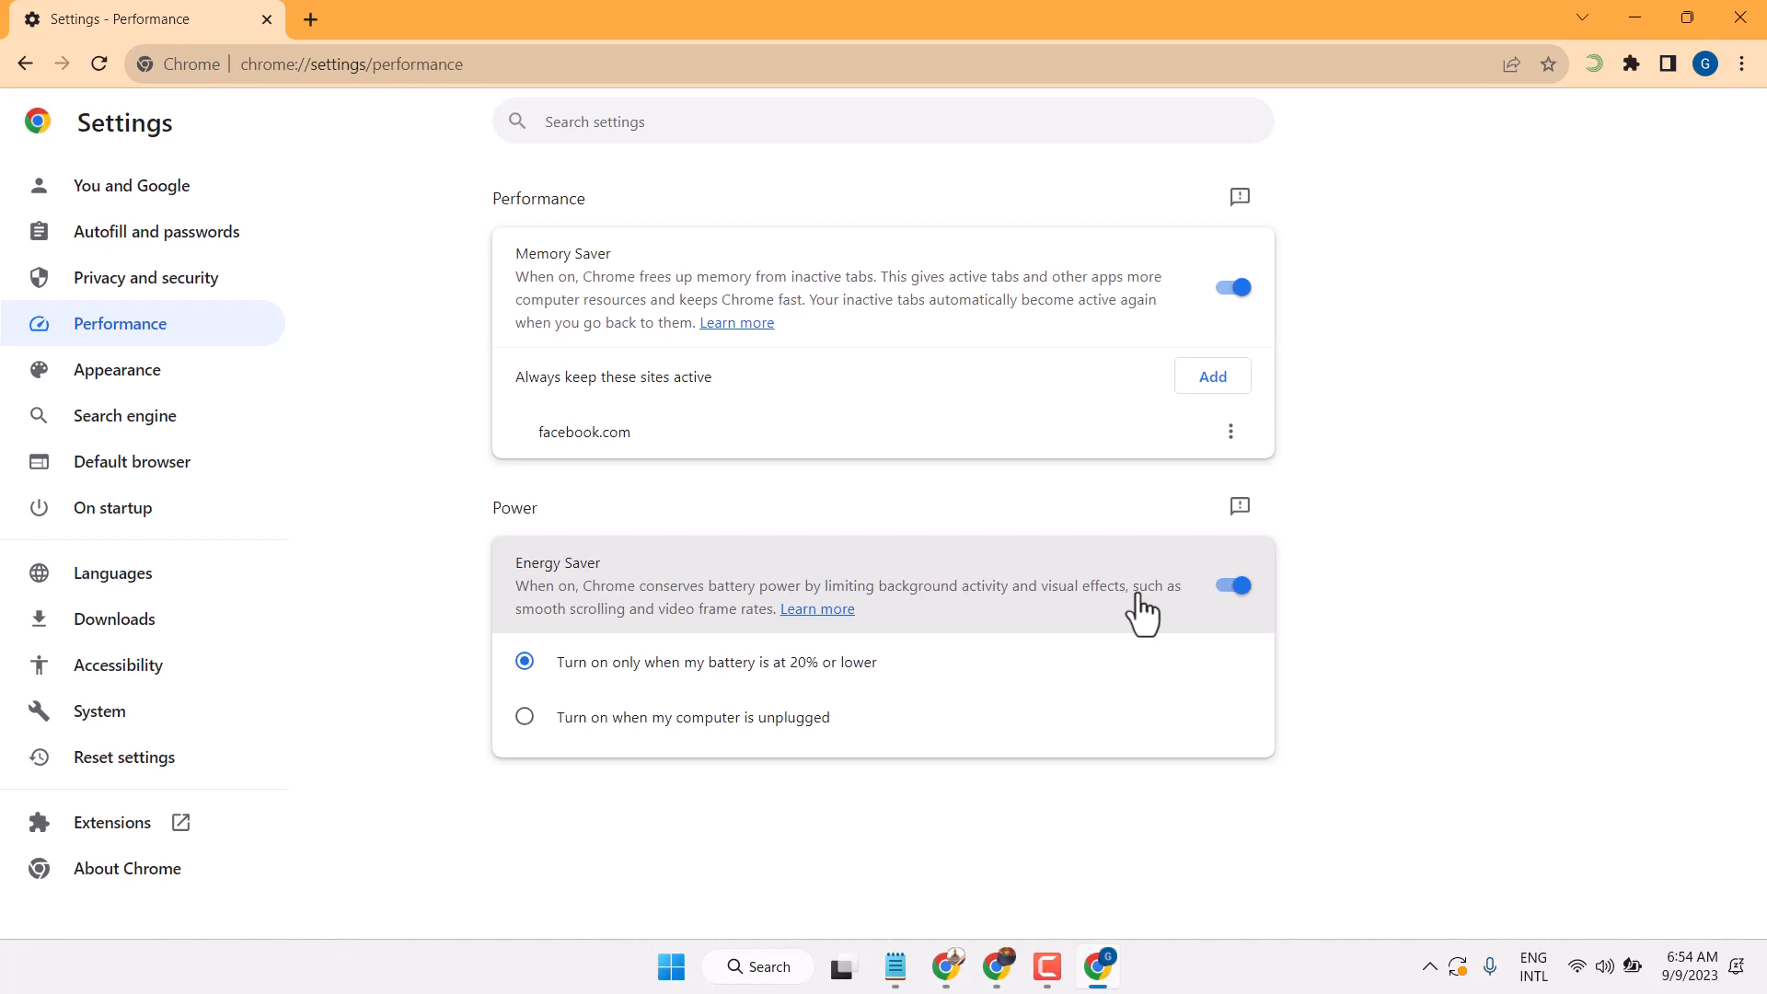
mouse_move(652, 496)
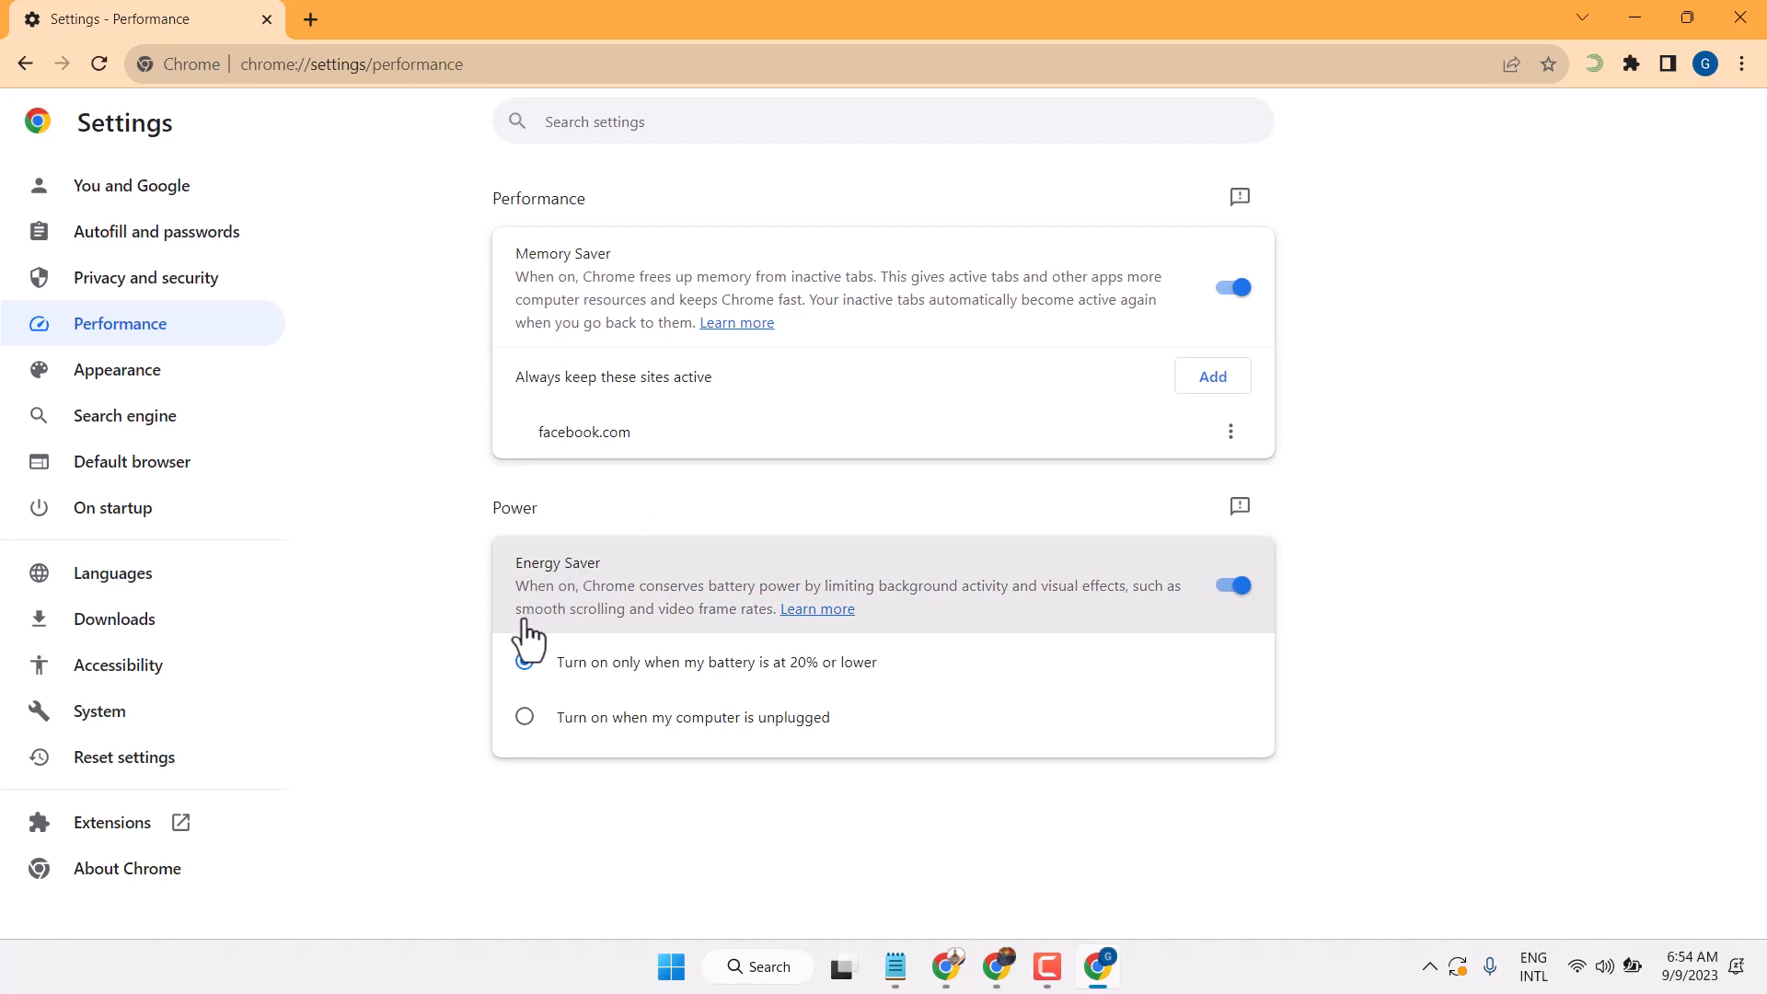
left_click(525, 660)
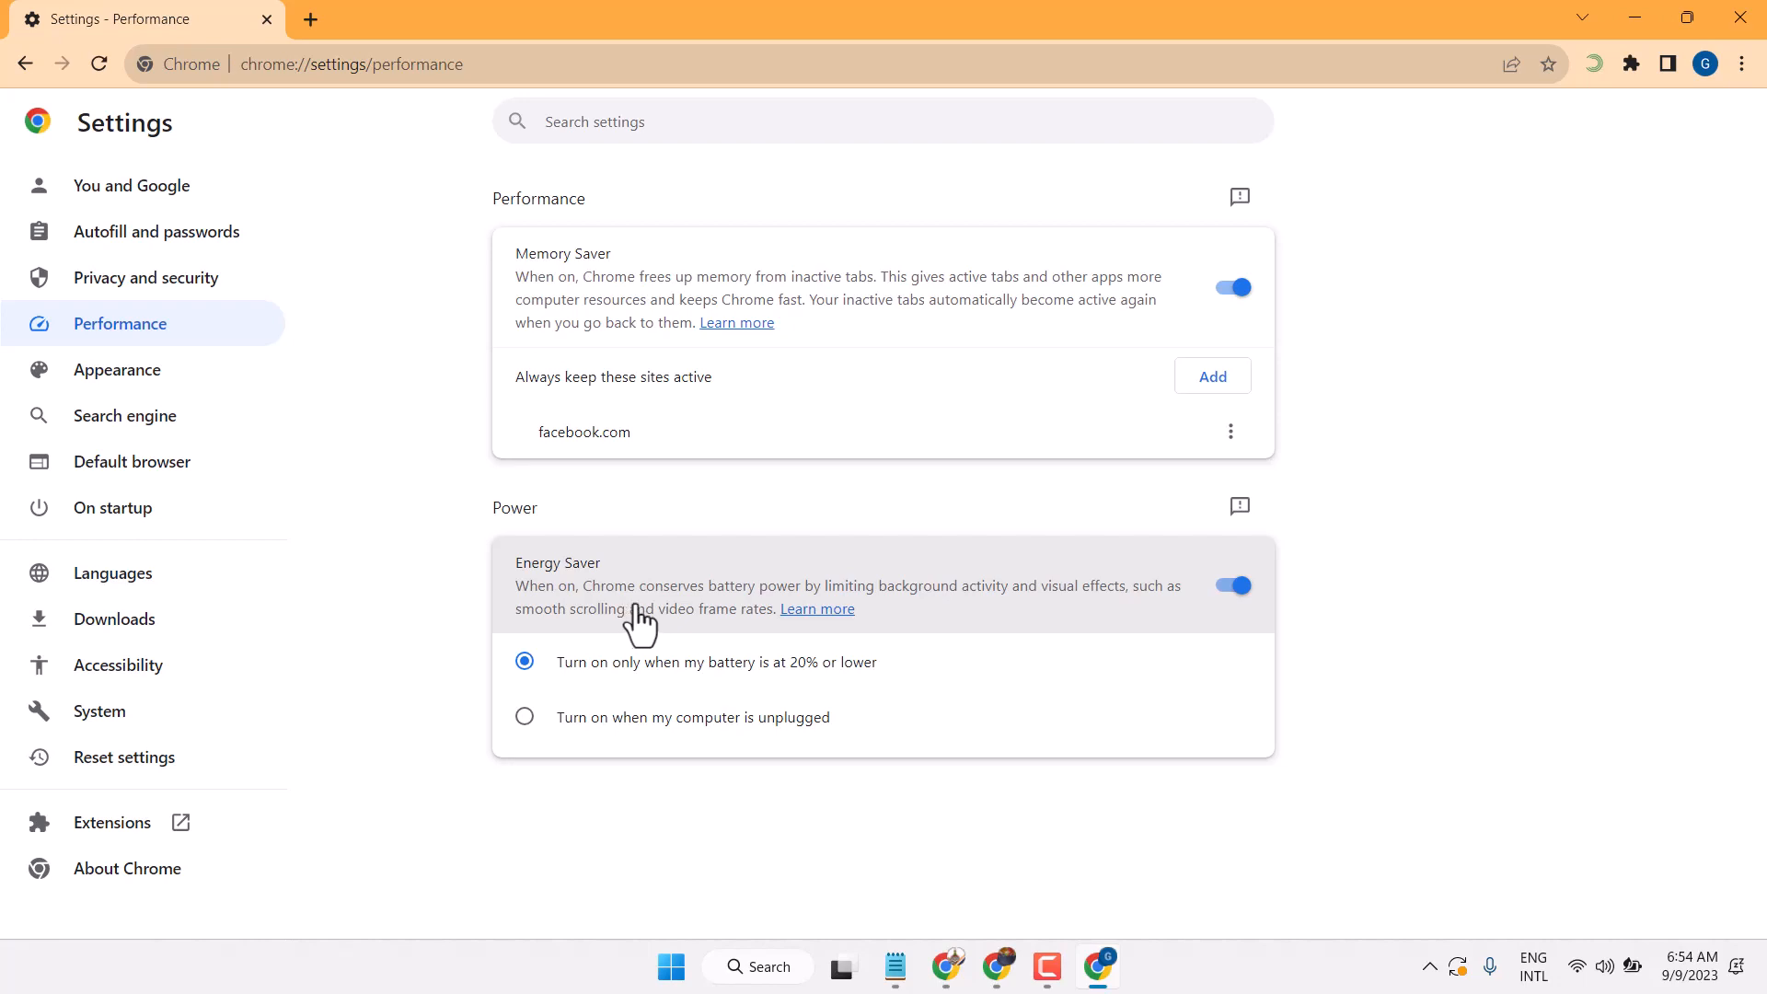
mouse_move(816, 610)
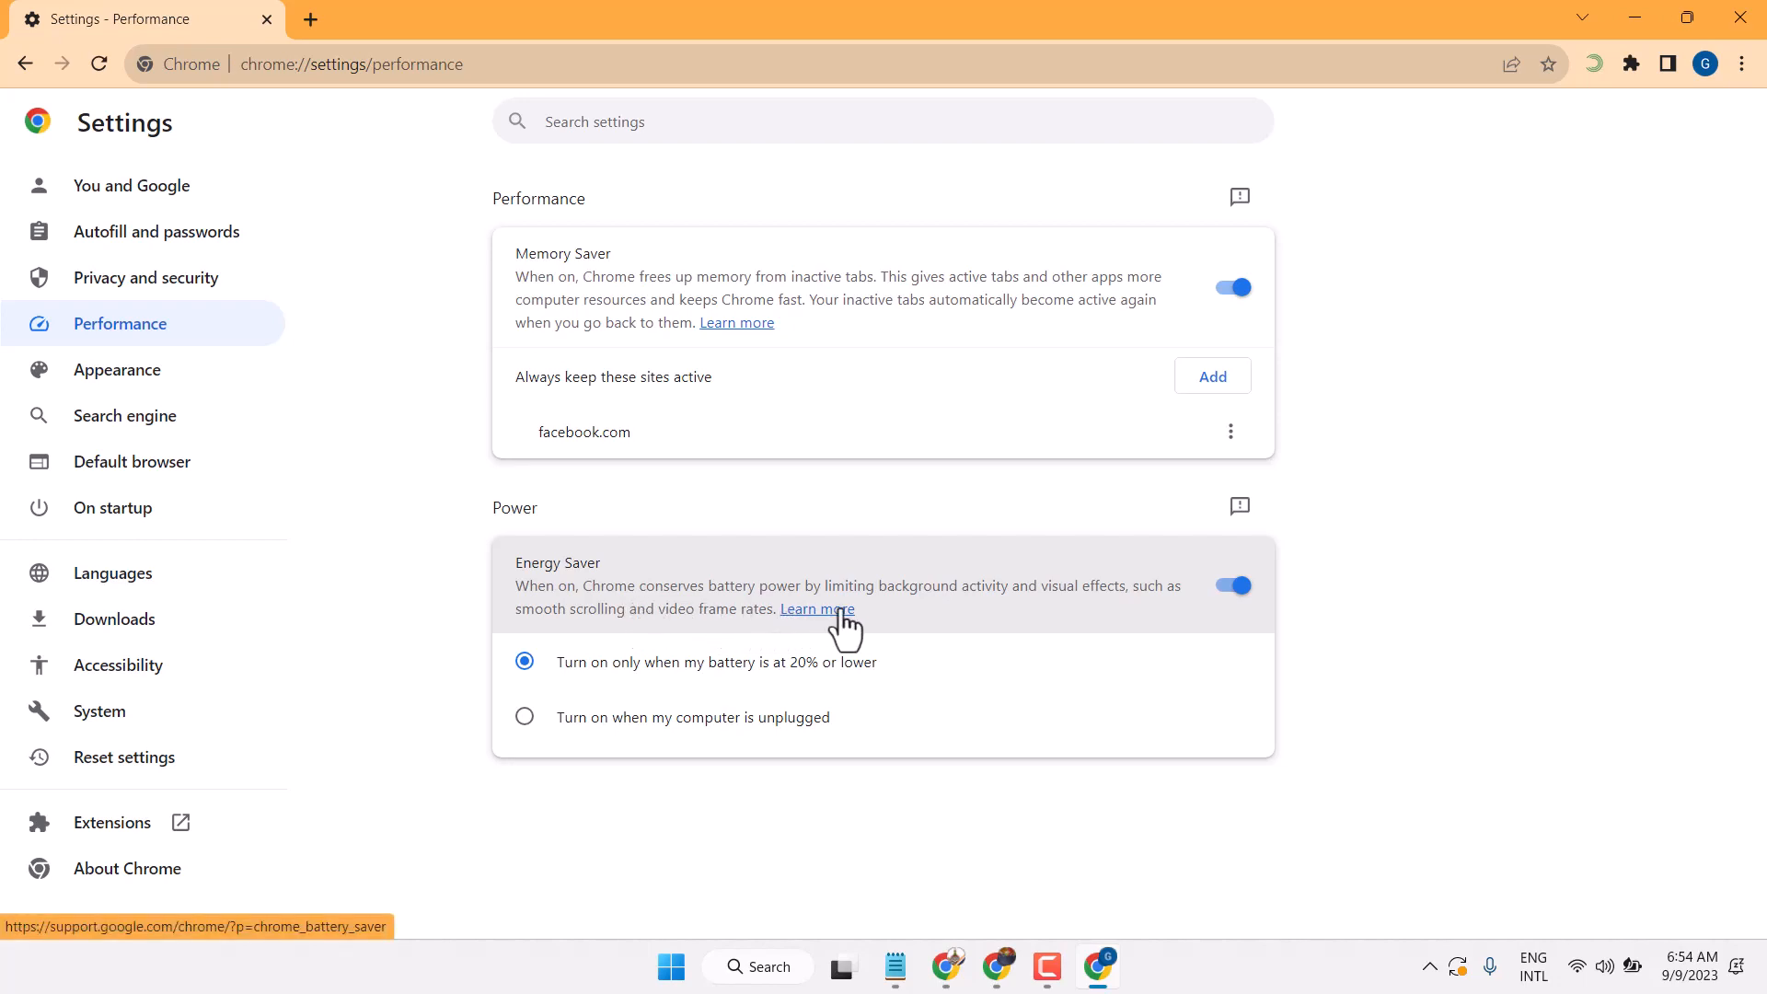
mouse_move(1021, 624)
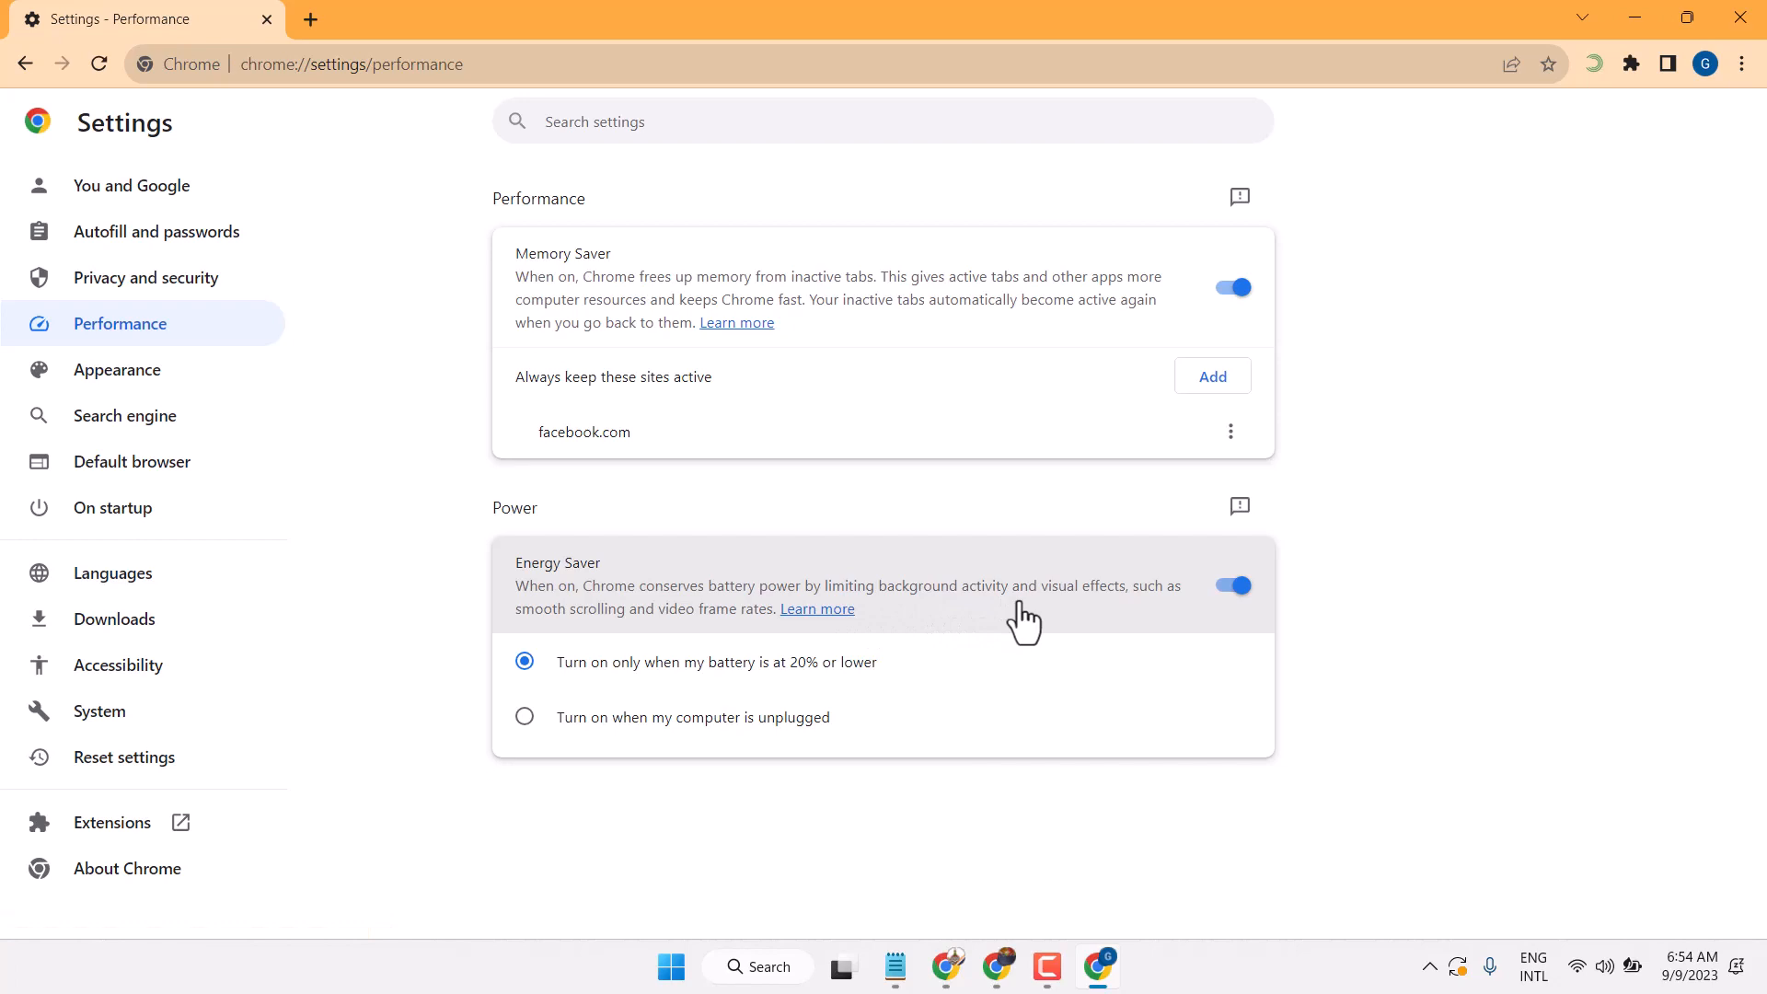
mouse_move(1147, 631)
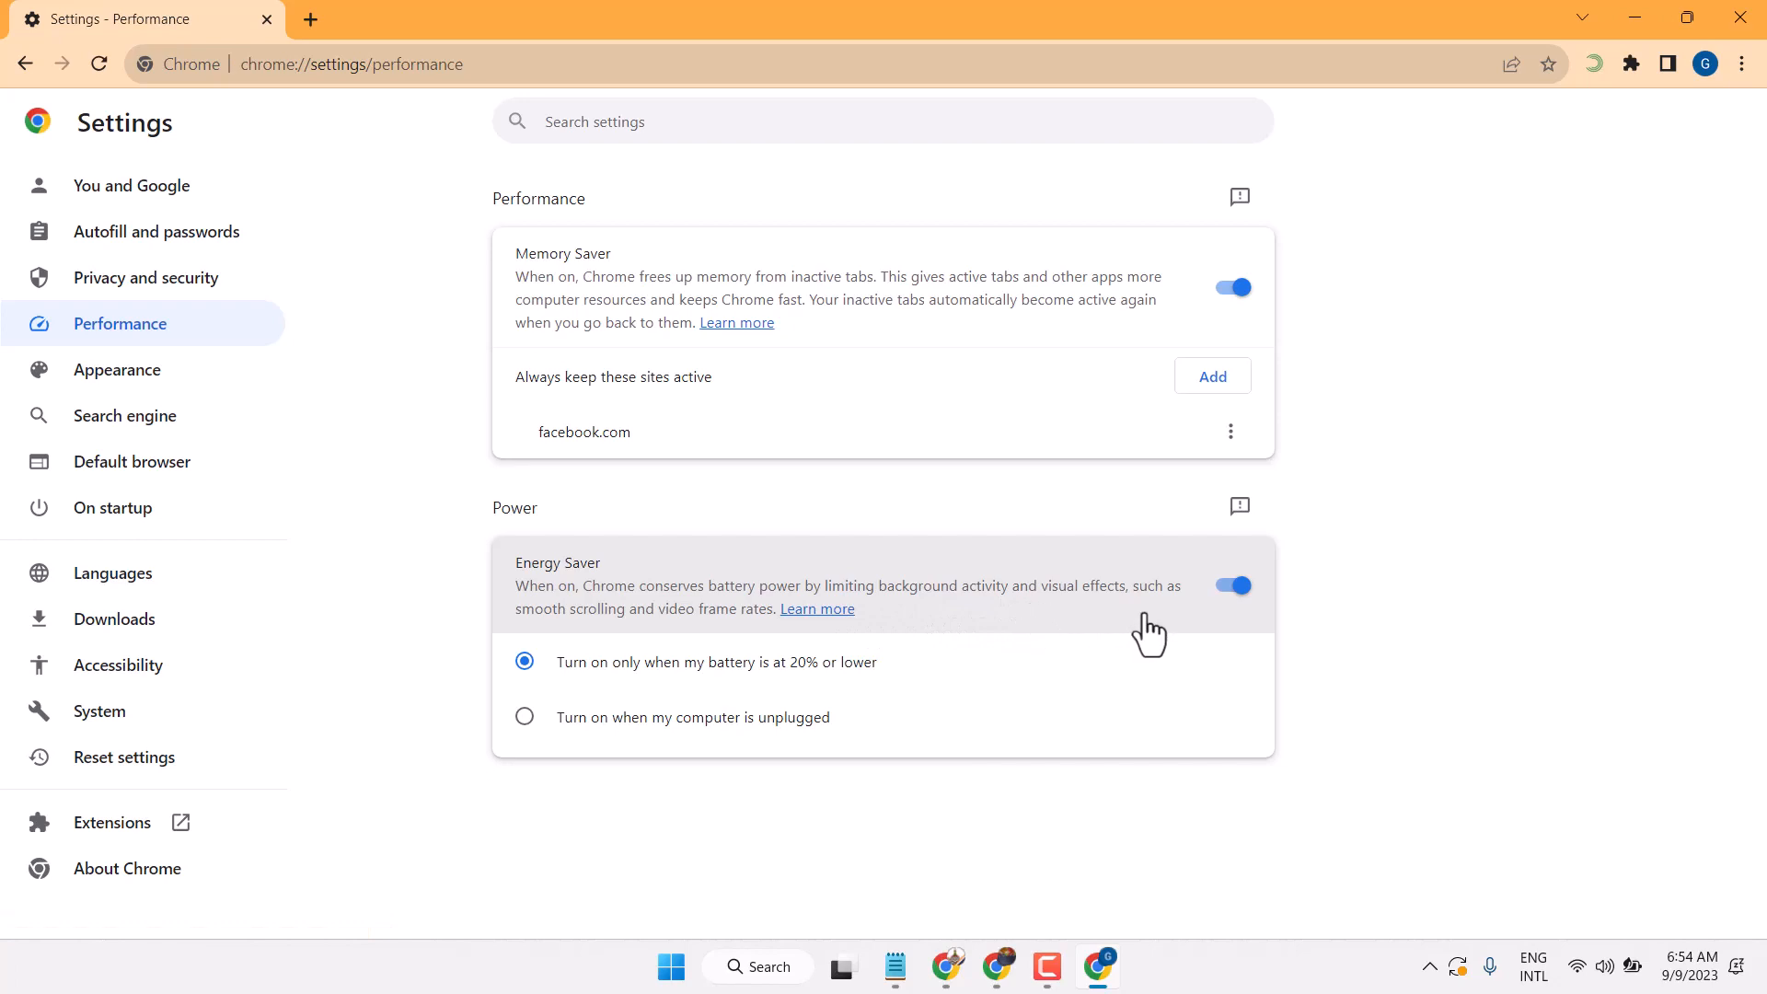
mouse_move(675, 643)
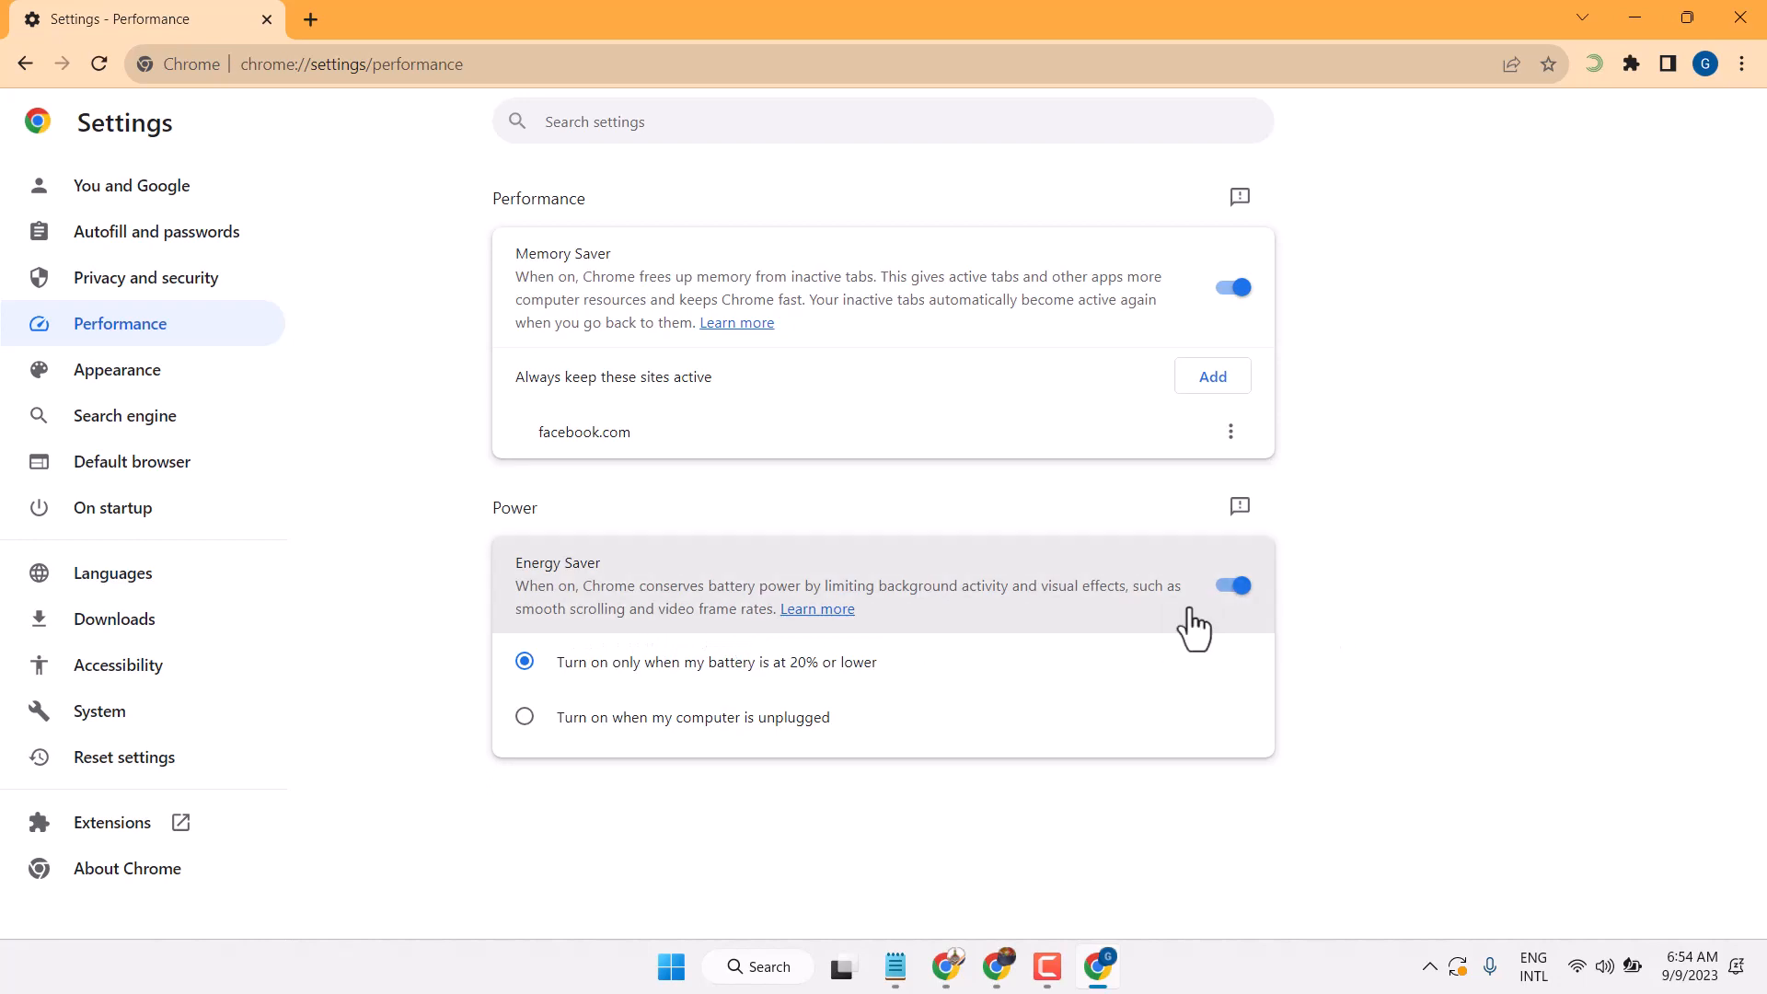
mouse_move(1223, 626)
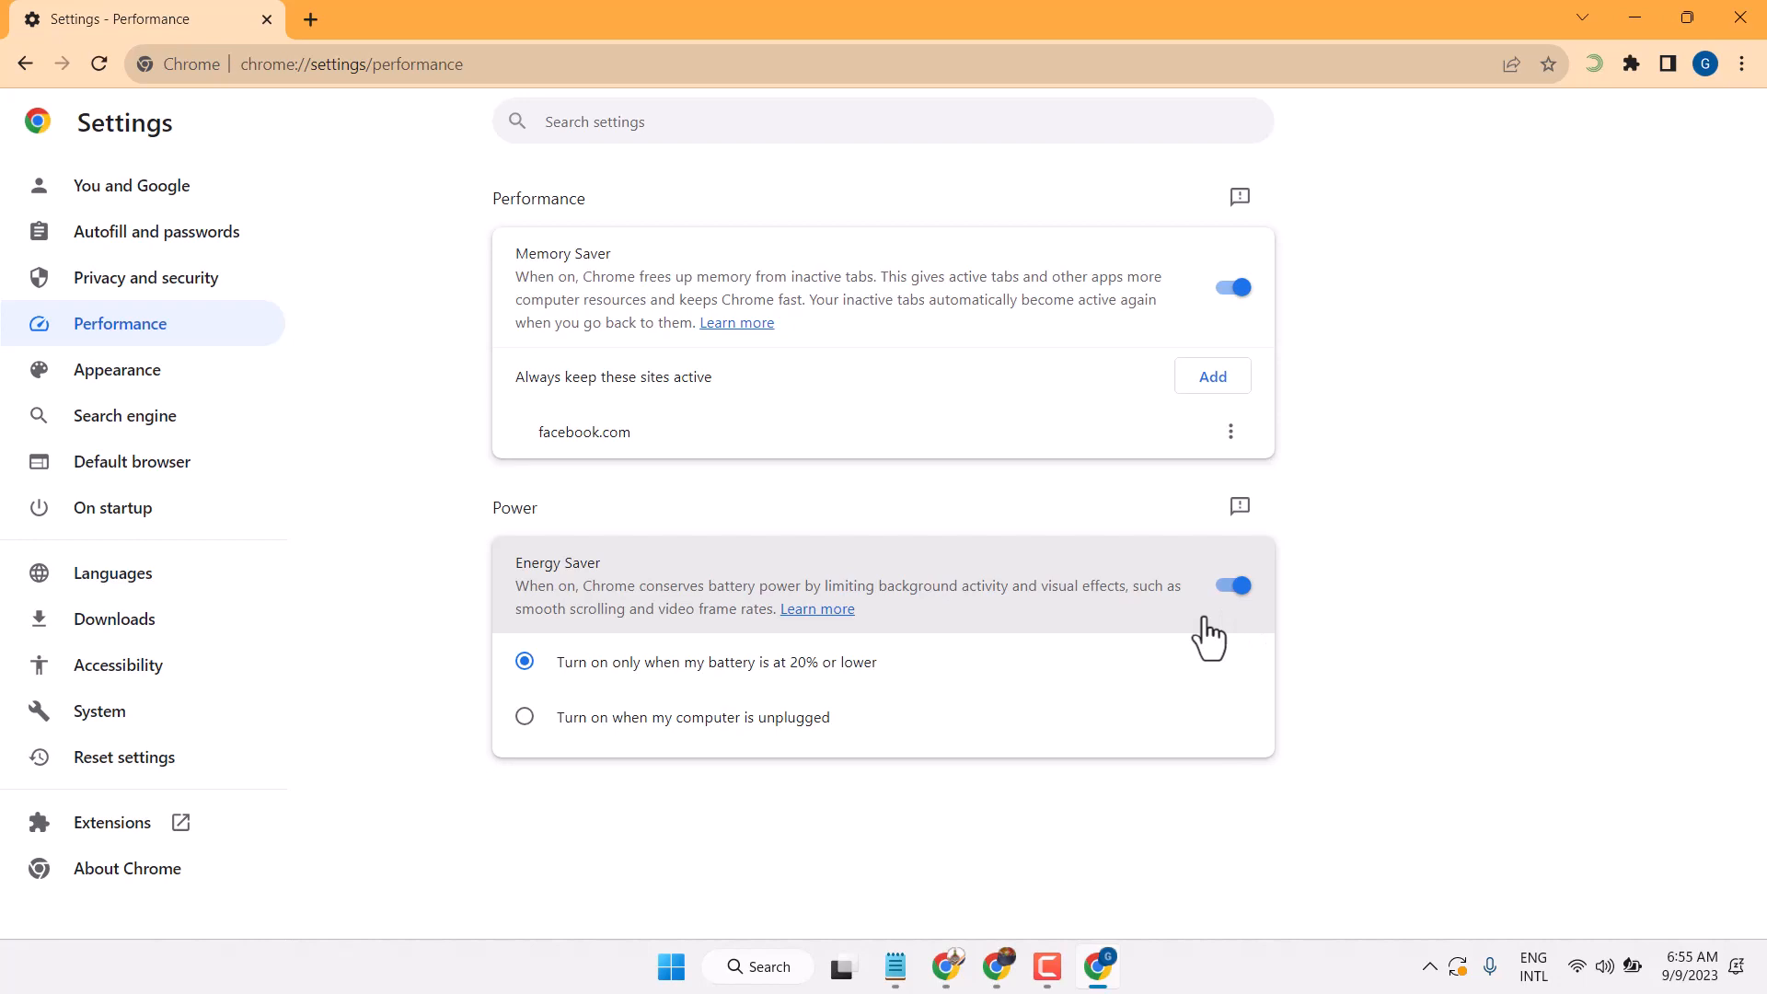
mouse_move(784, 676)
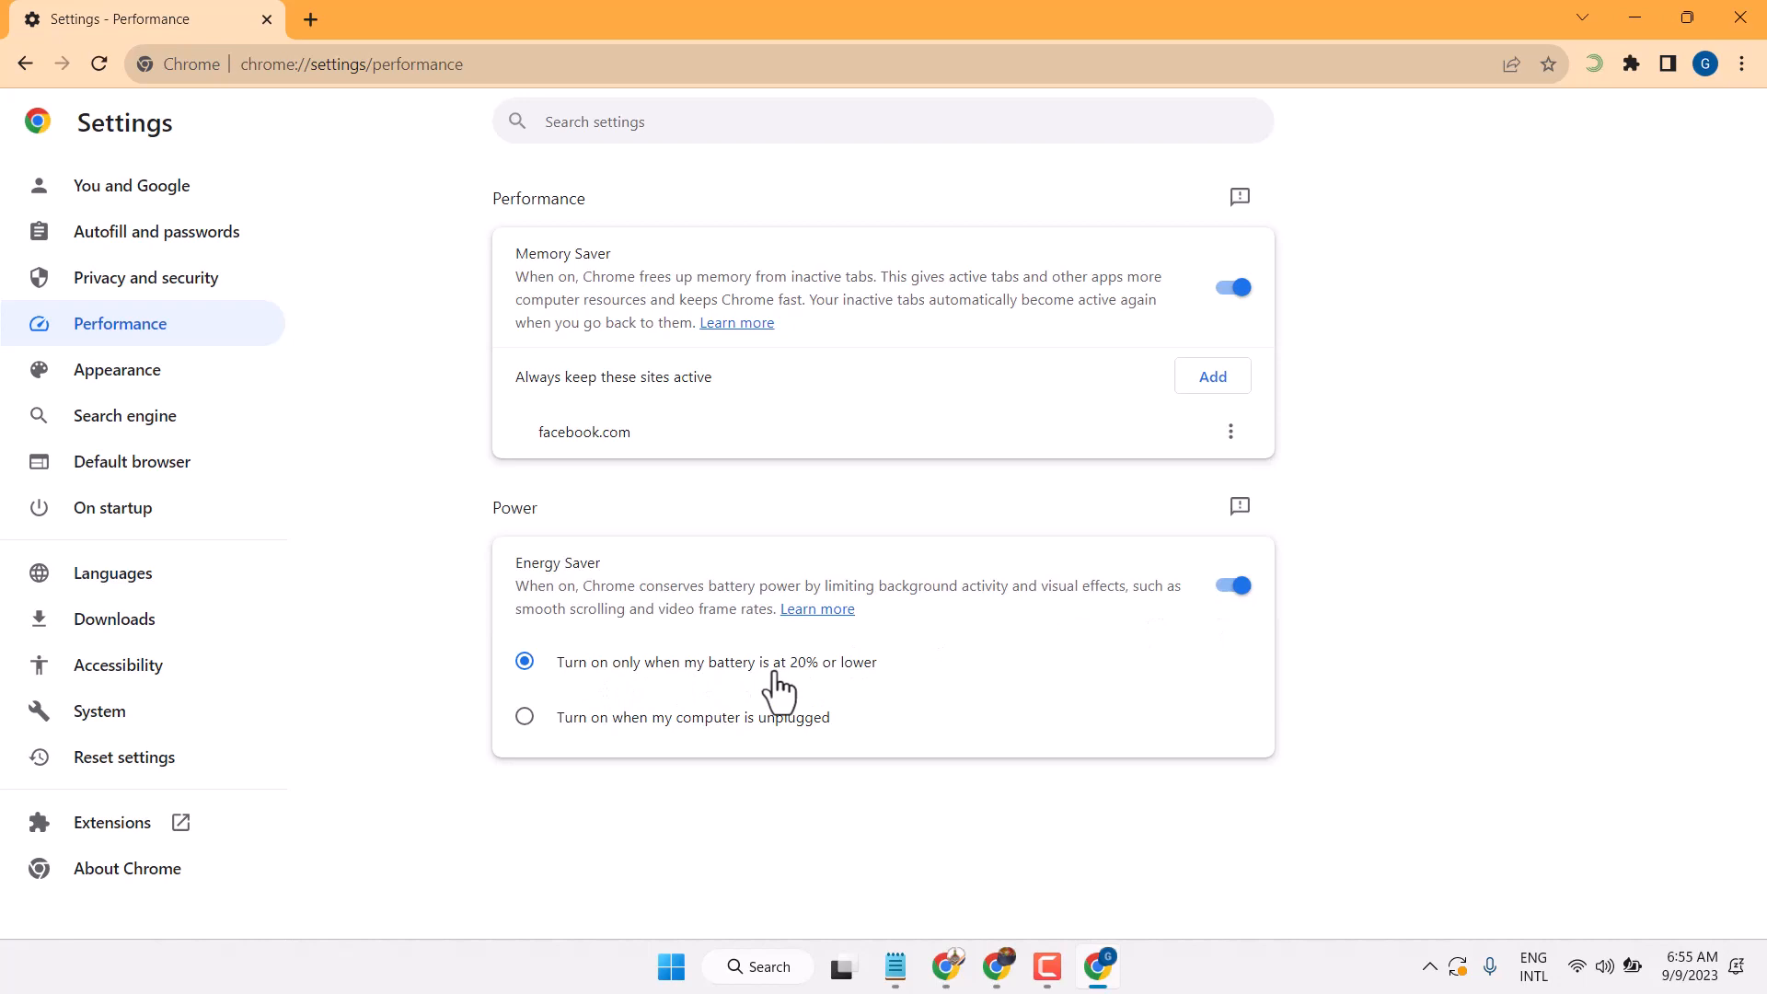
mouse_move(817, 703)
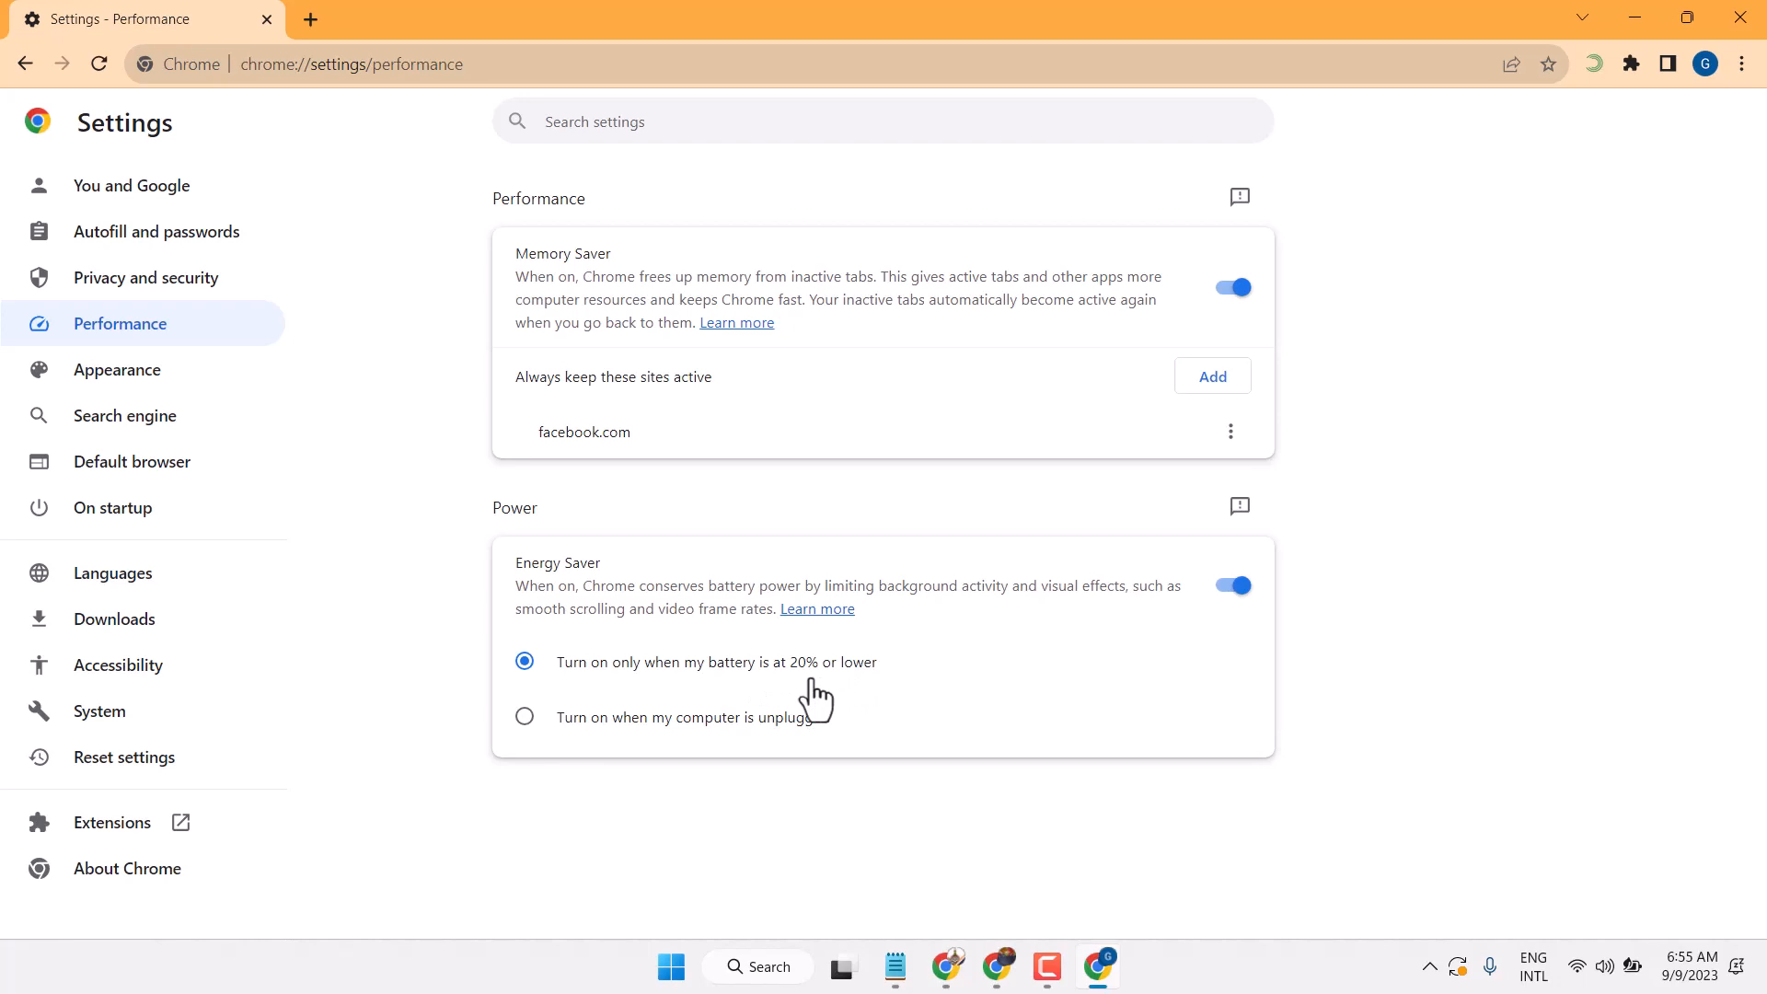
mouse_move(506, 788)
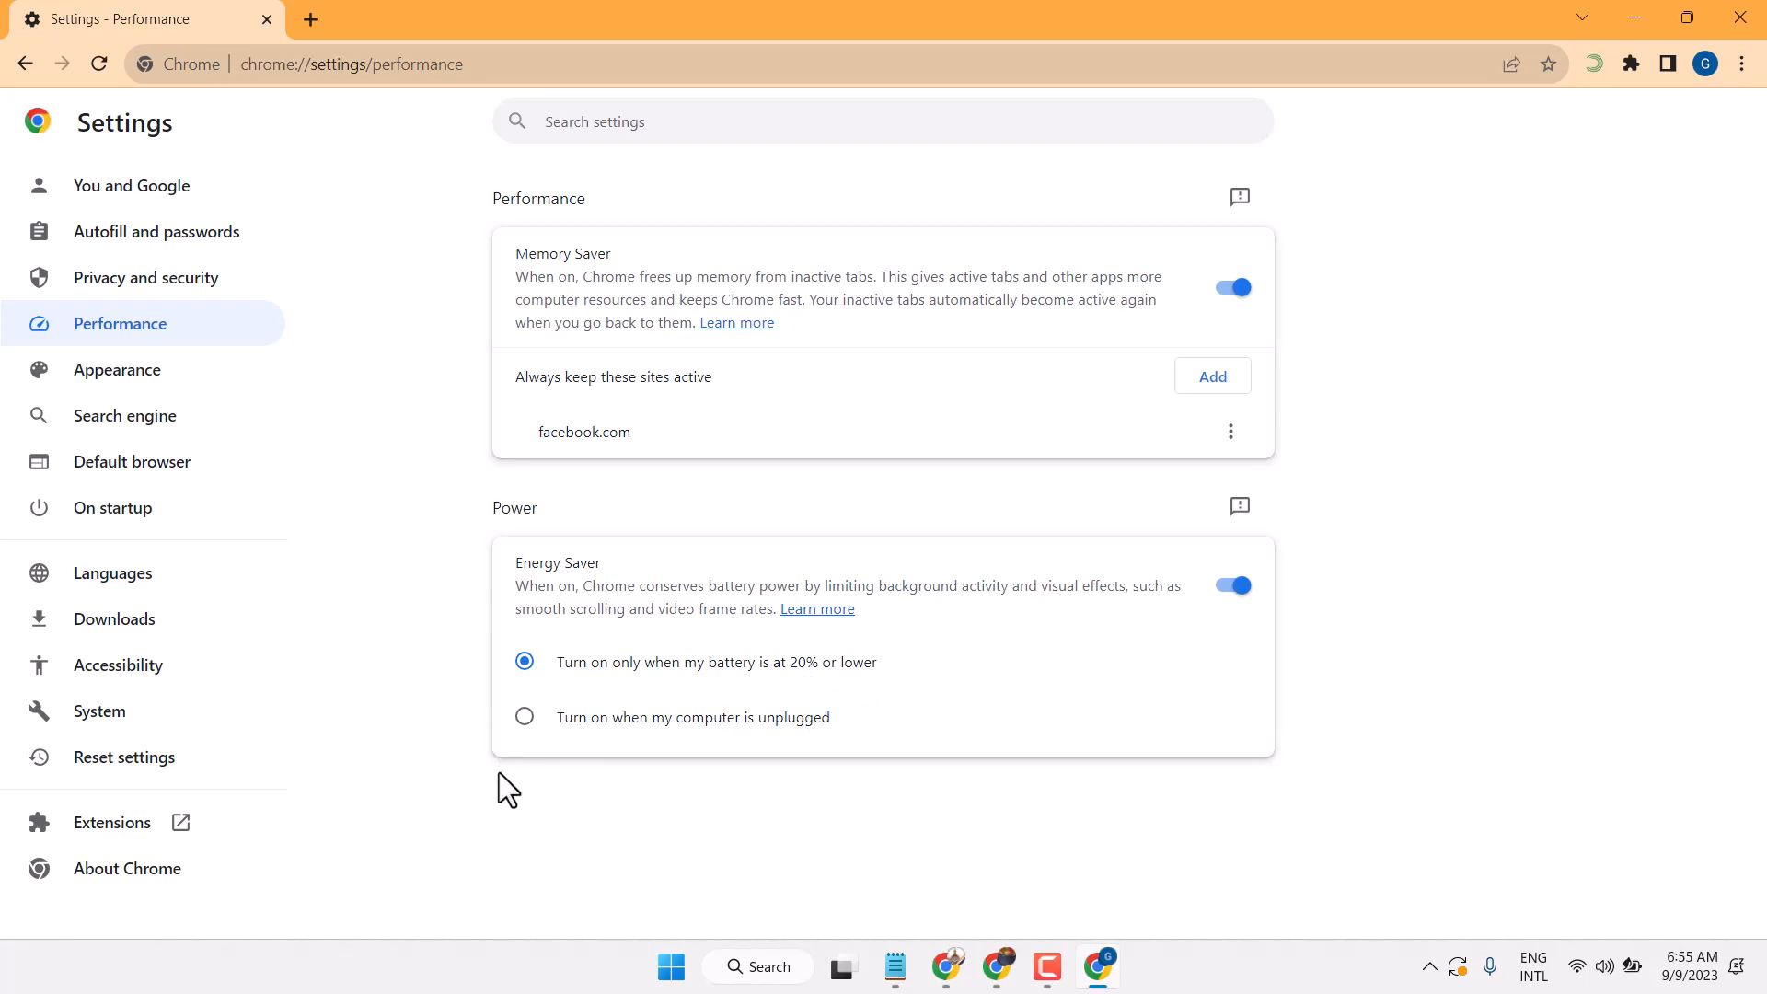
mouse_move(620, 716)
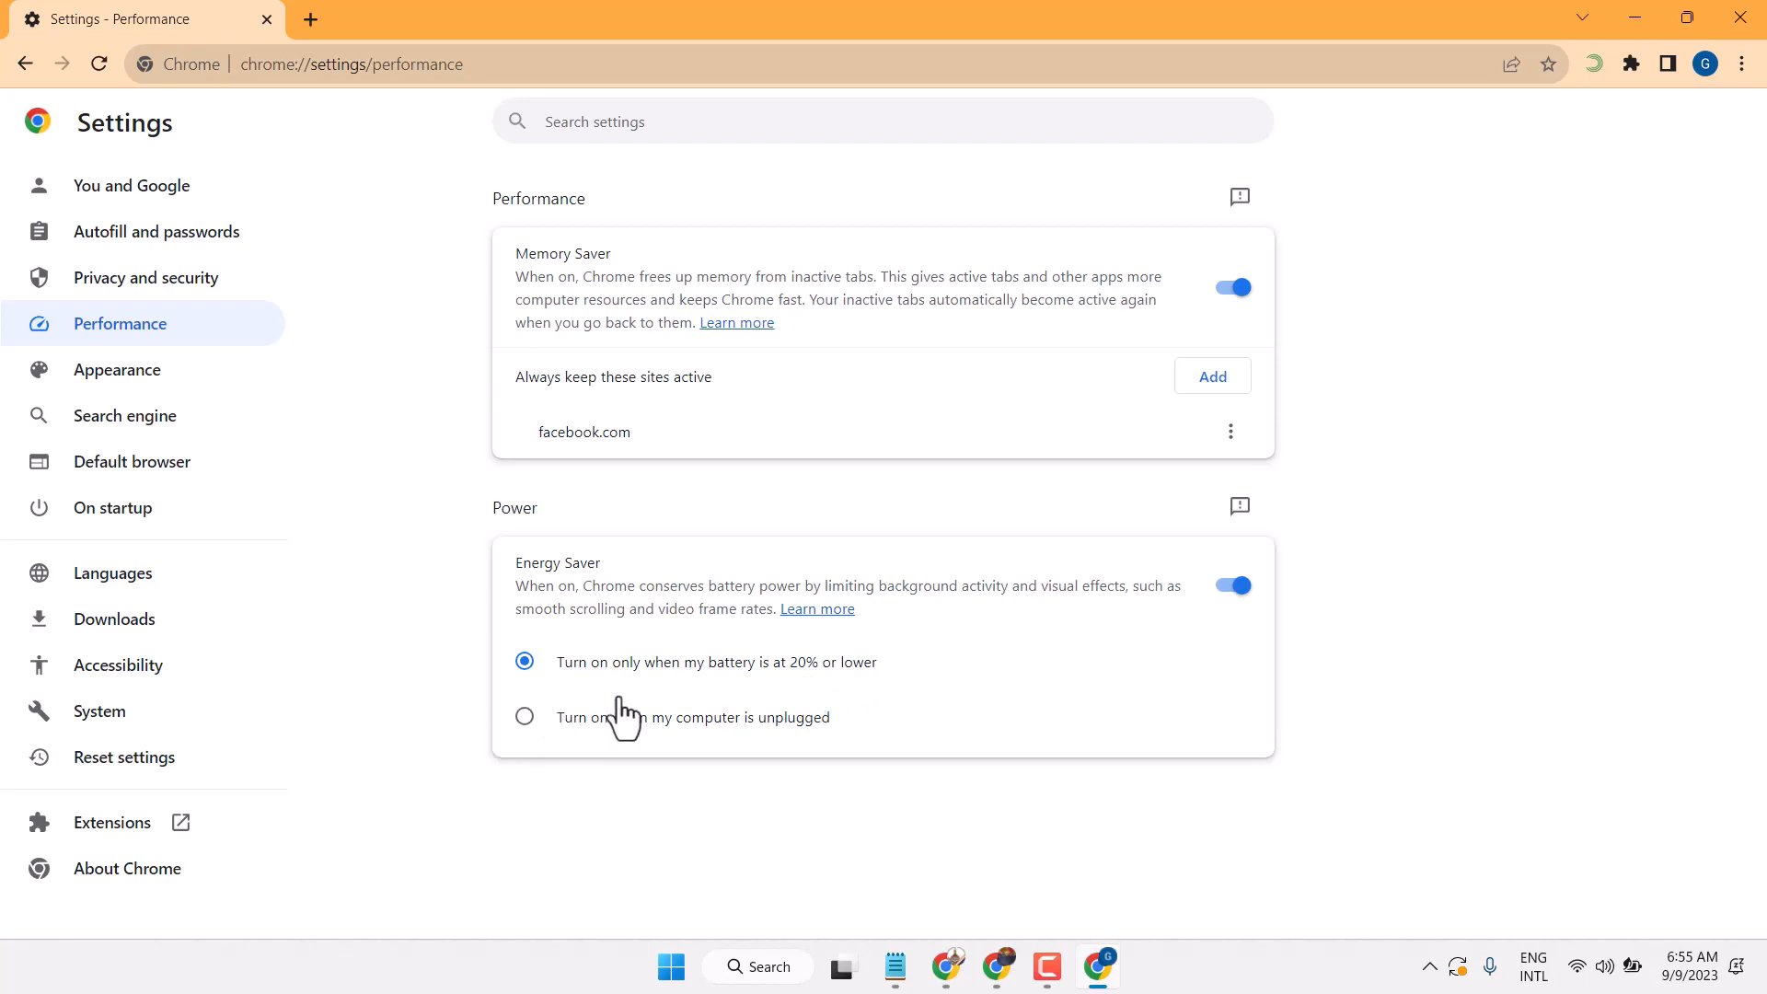
Set Energy Saver to 'Turn on when my computer is unplugged'.
left_click(525, 716)
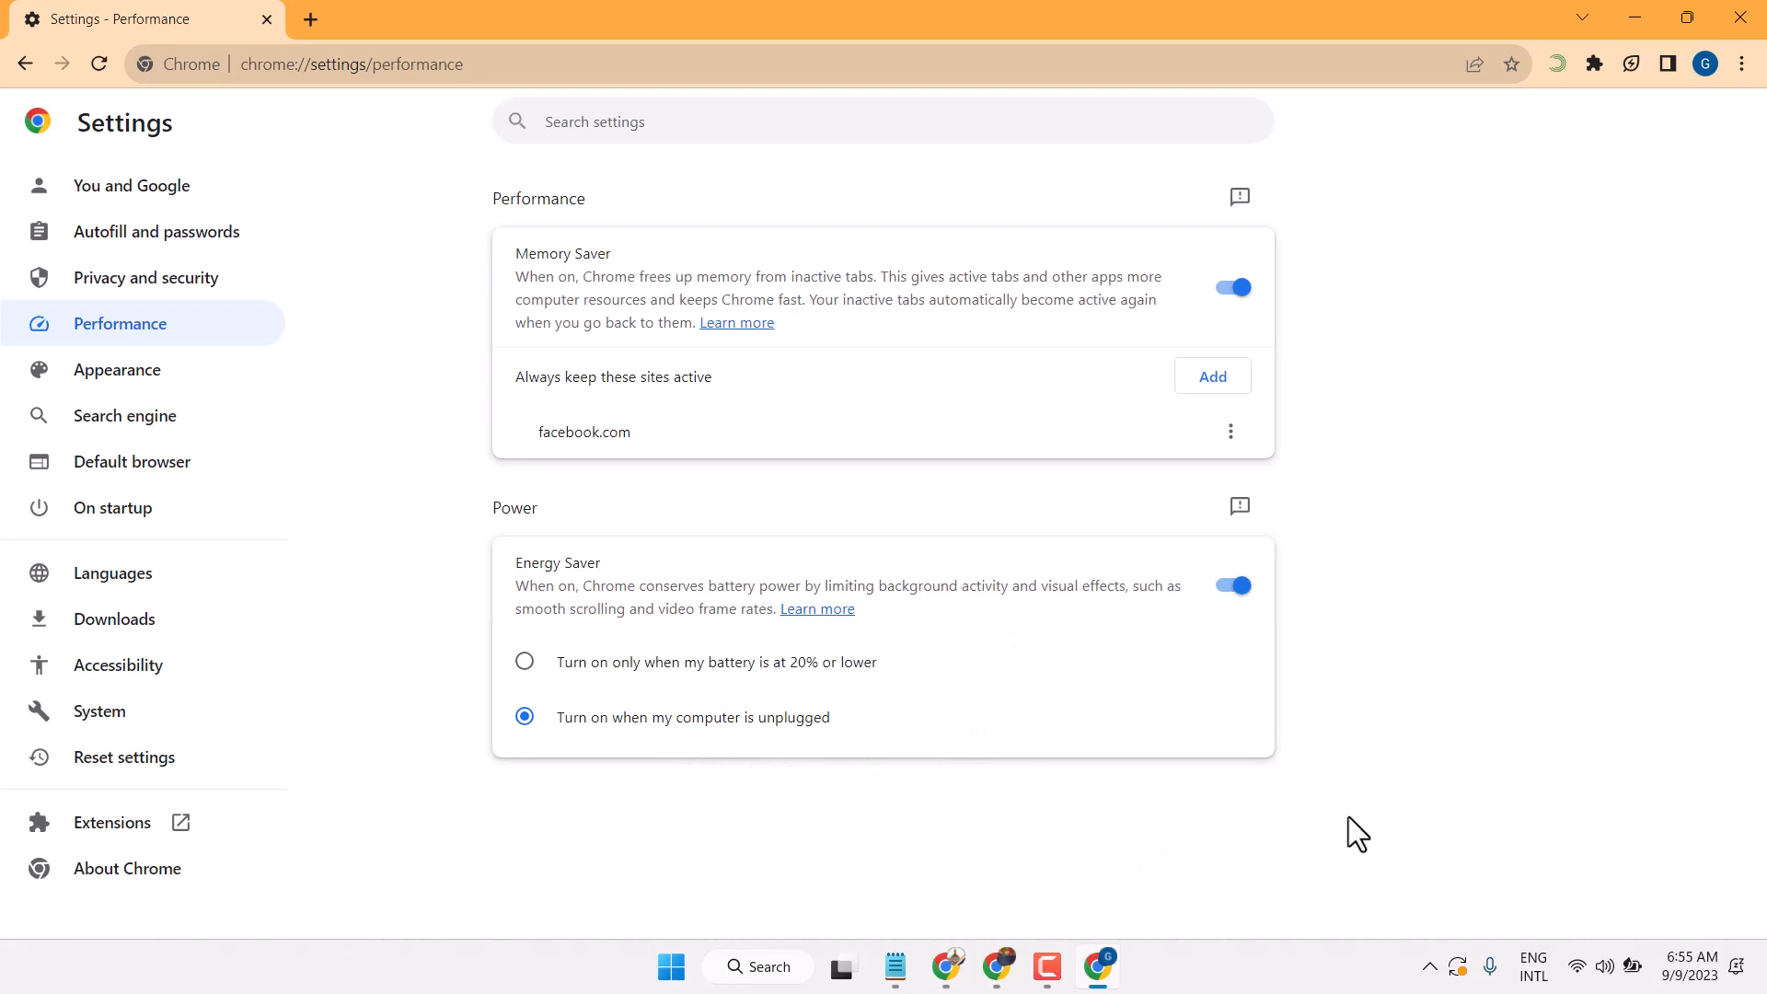
mouse_move(1305, 856)
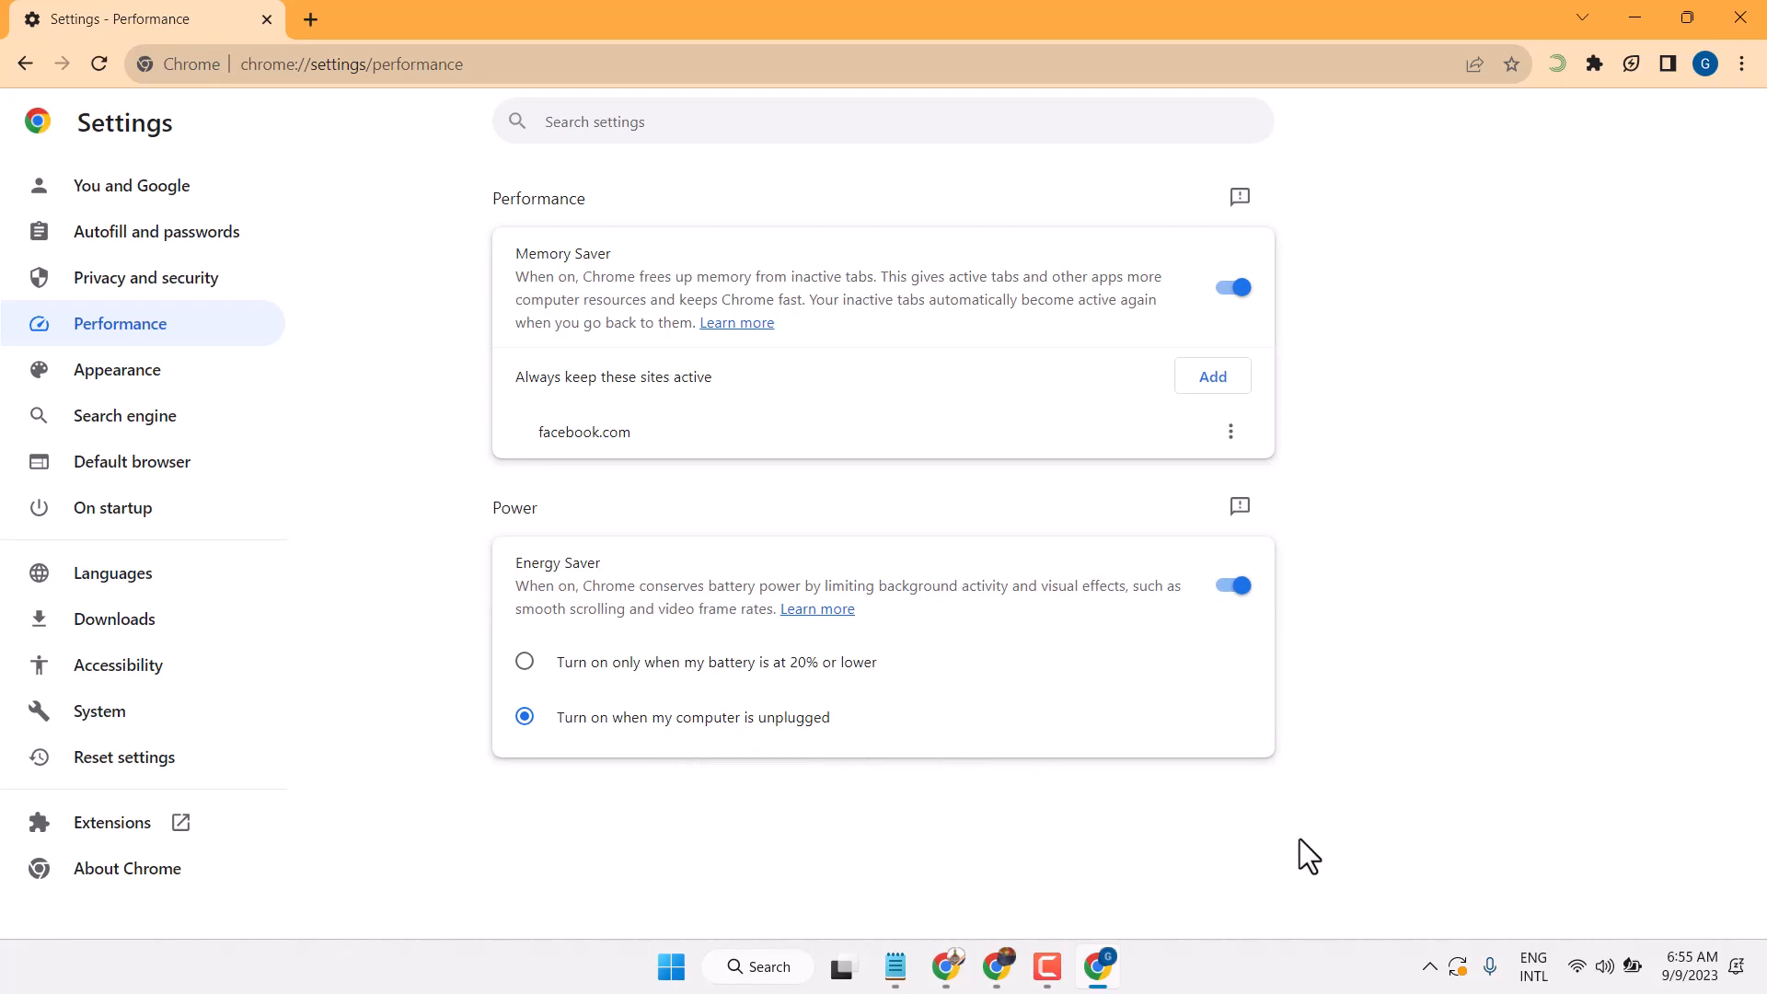